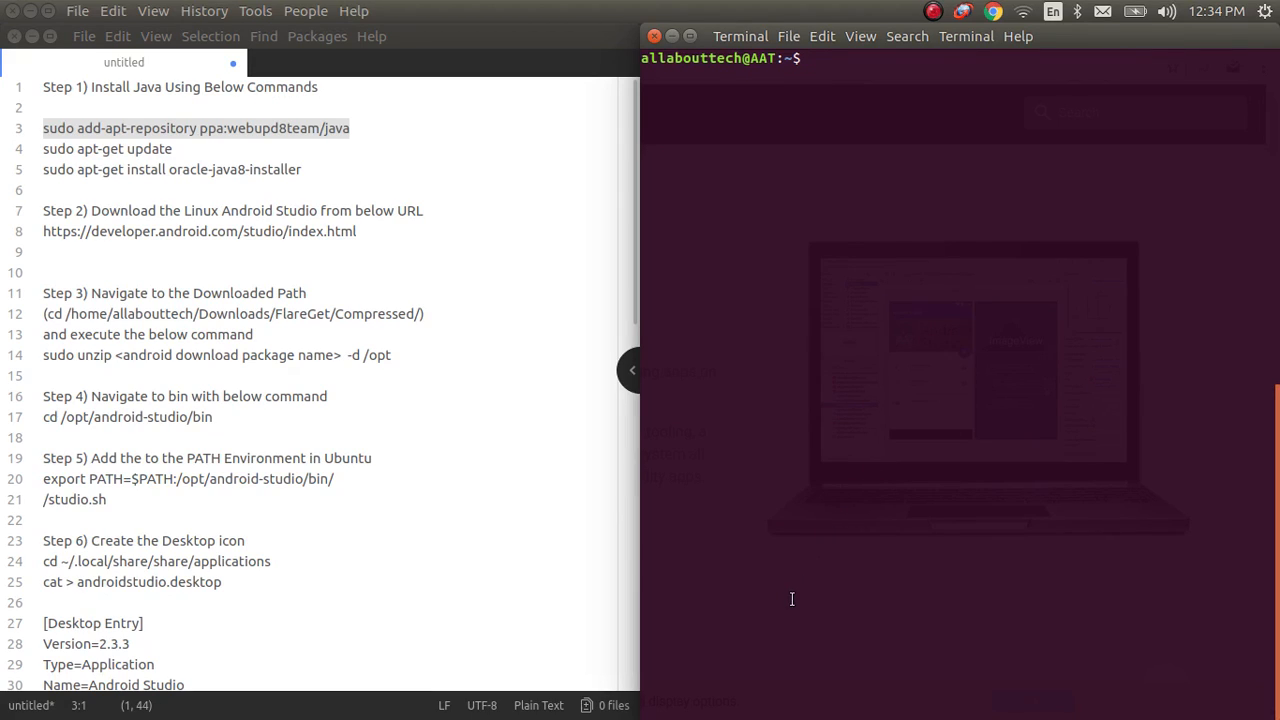
mouse_move(717, 705)
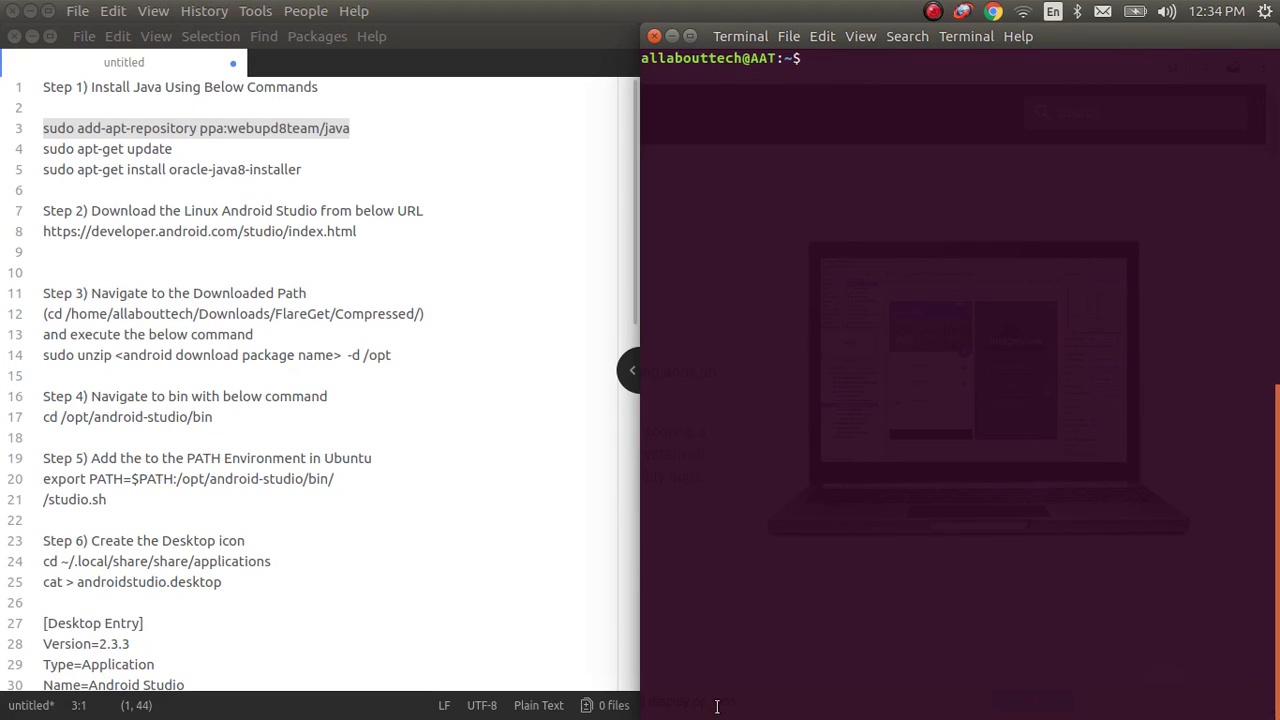
- Add the ppa:webupd8team/java repository and import its signing key
click(900, 58)
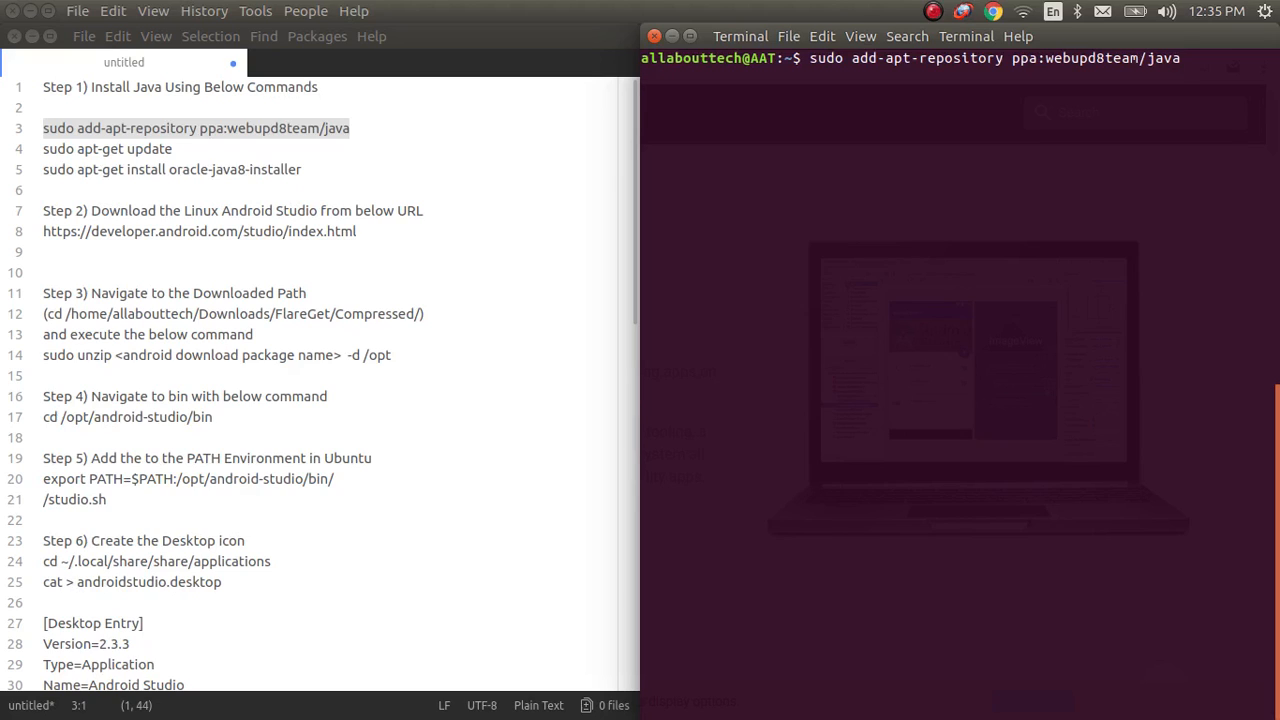
key(Return)
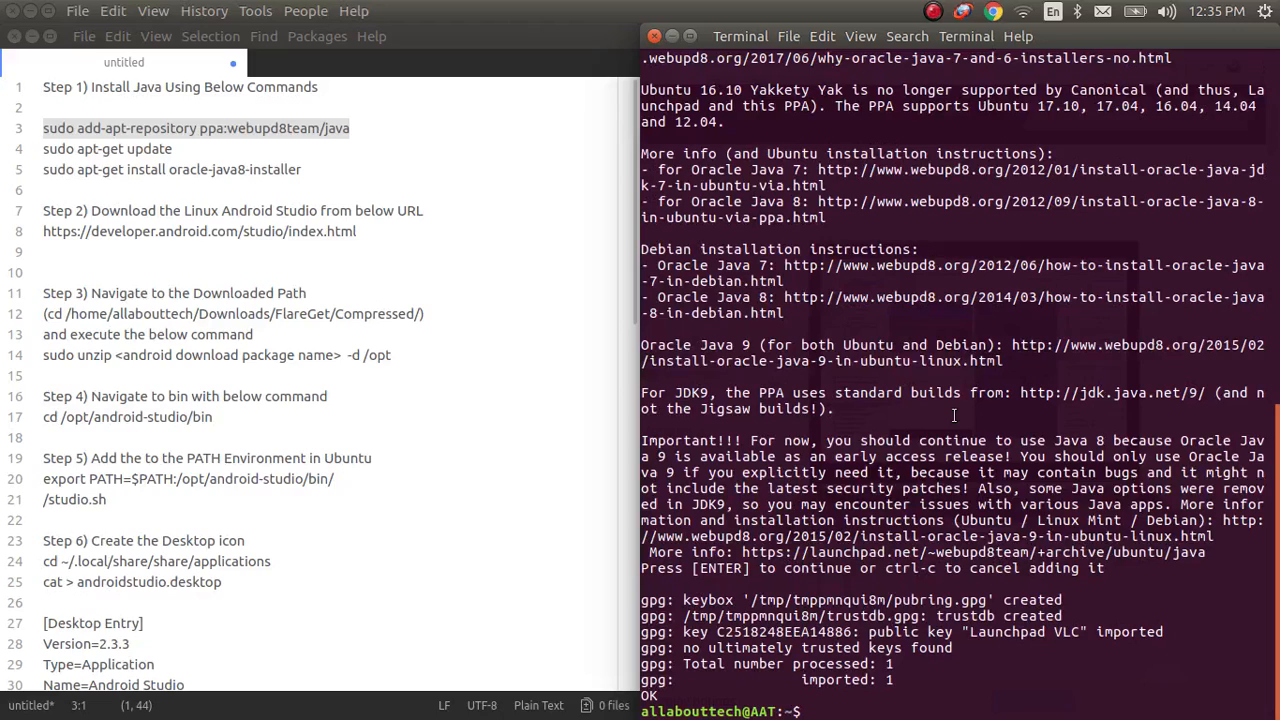
- Refresh the package lists with sudo apt-get update
text(sudo apt-get udpa)
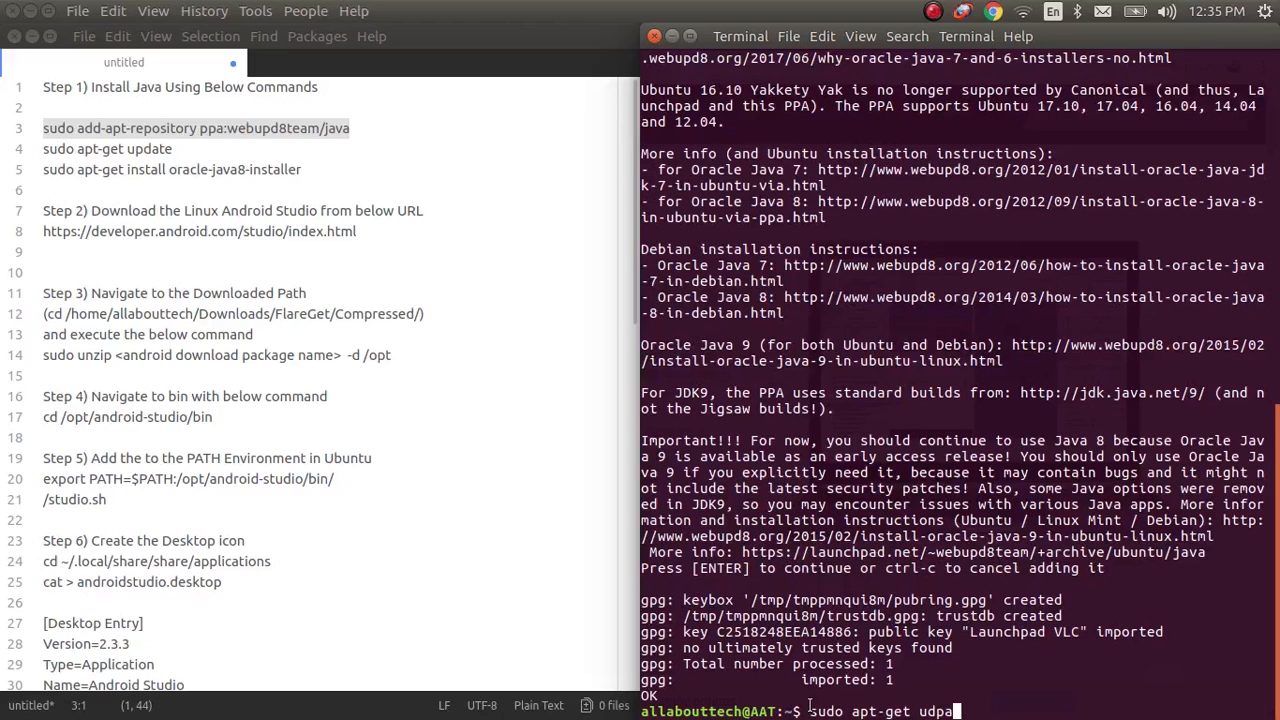
key(Return)
text(sudo apt)
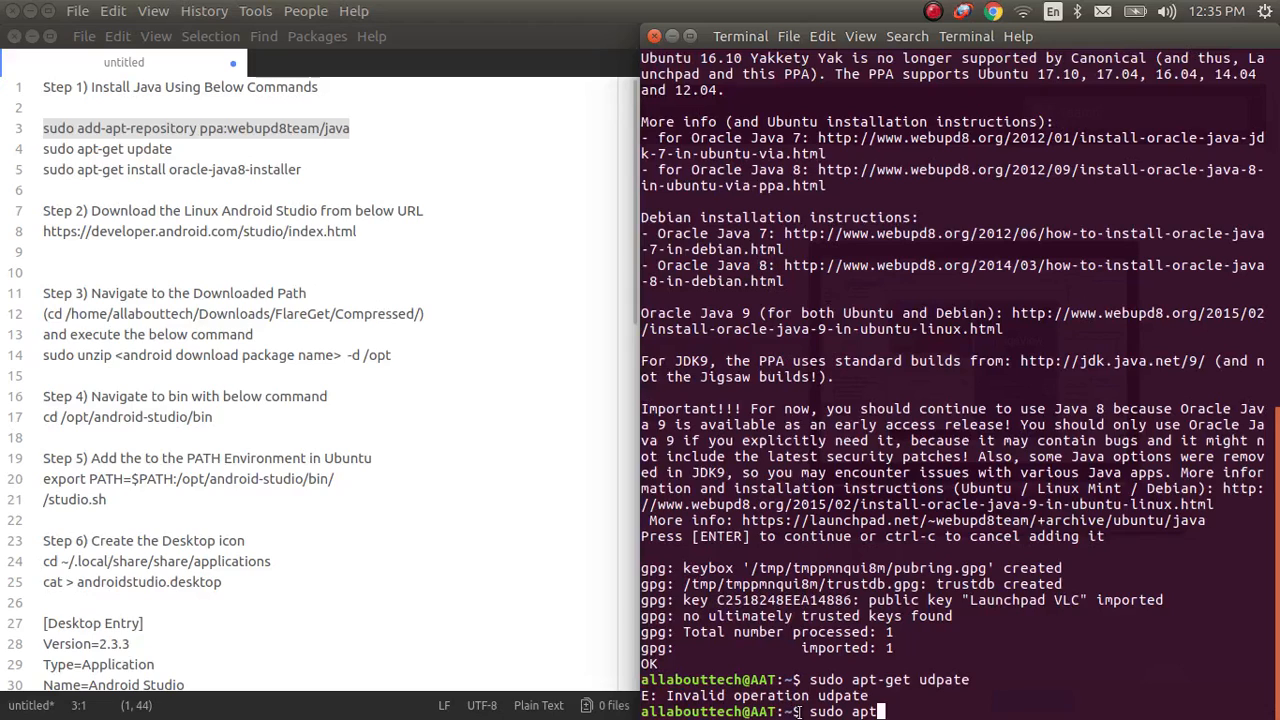
text(-get update)
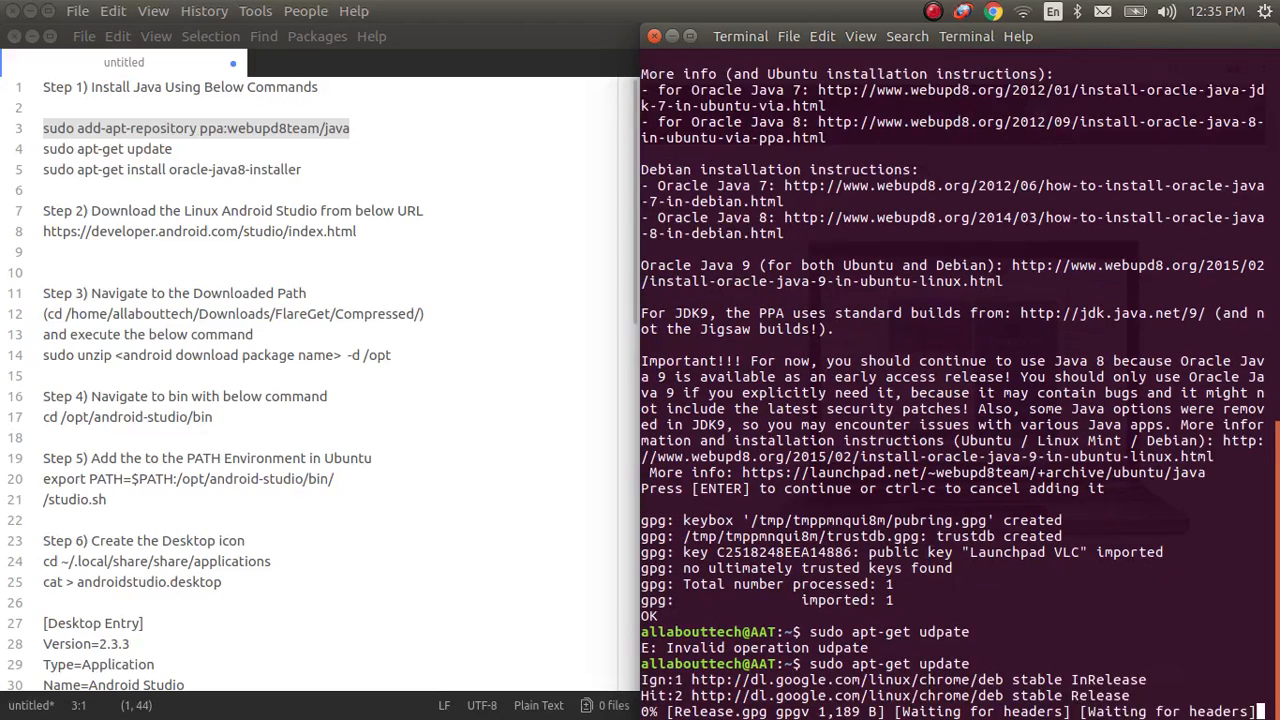
scroll(down, 3)
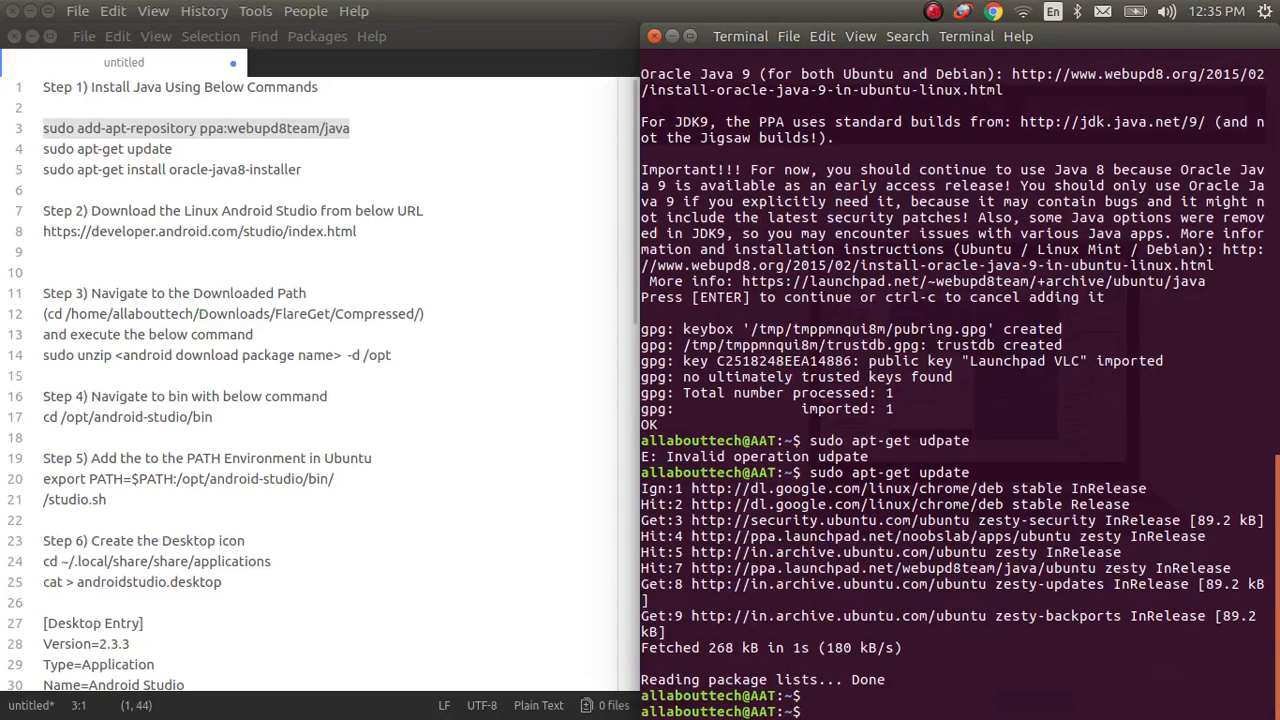
- Install oracle-java8-installer, which is reported as already the newest version
text(sudo)
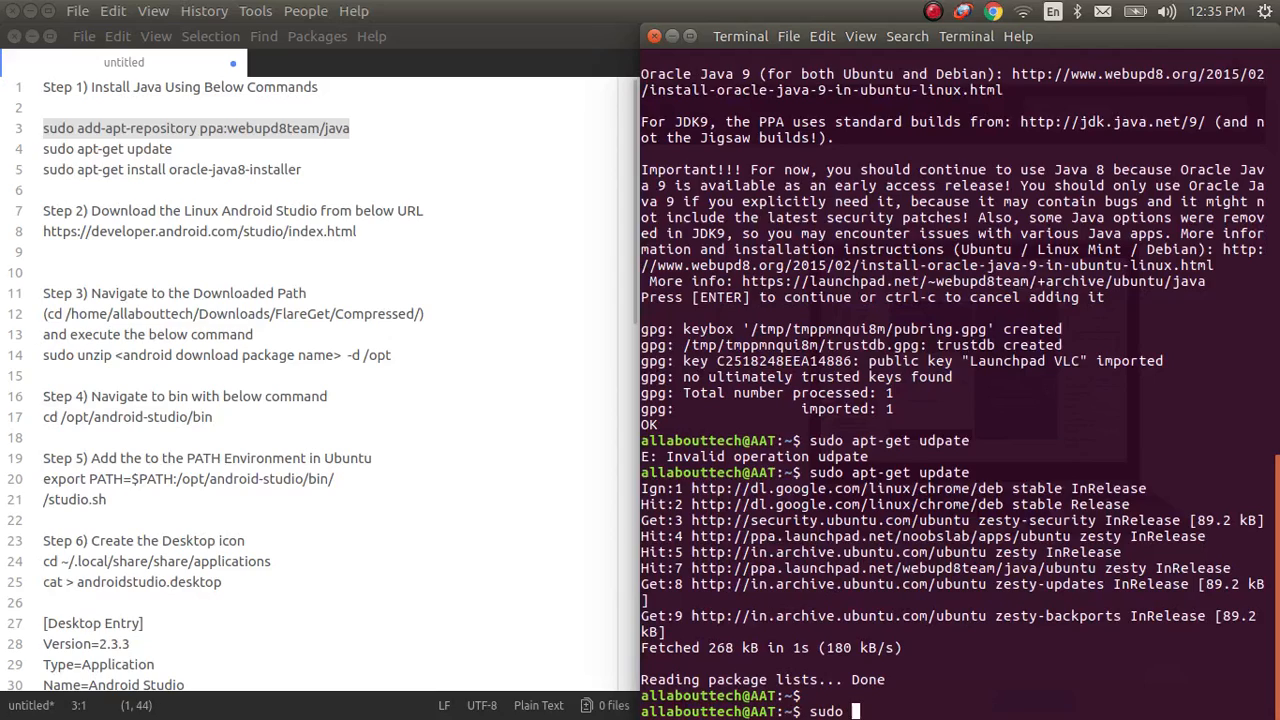
text(apt-get i)
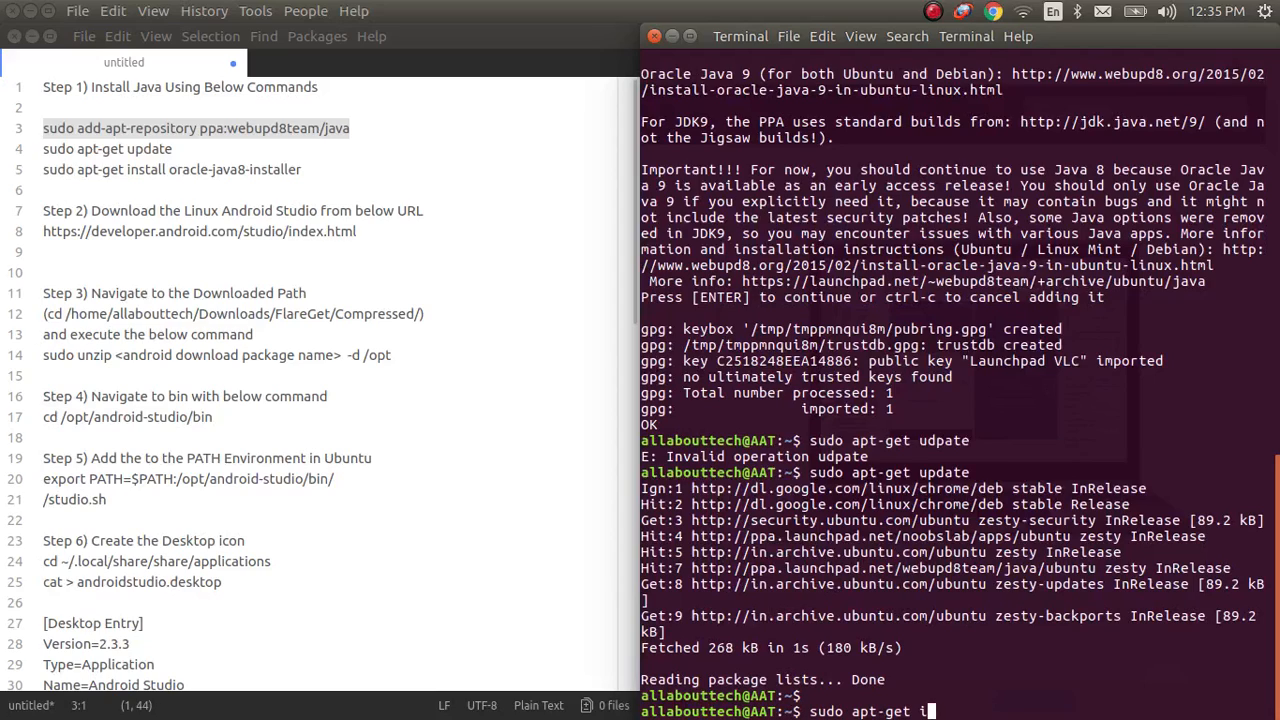
text(nstall)
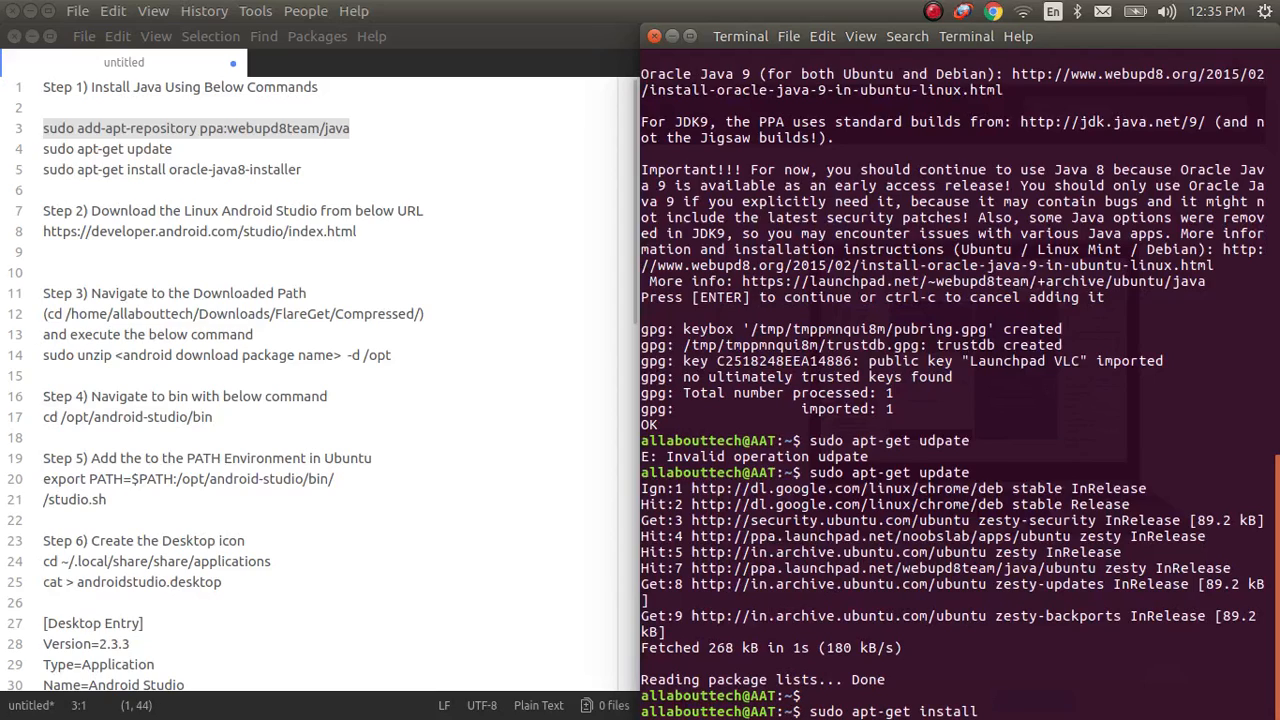
text(oracle)
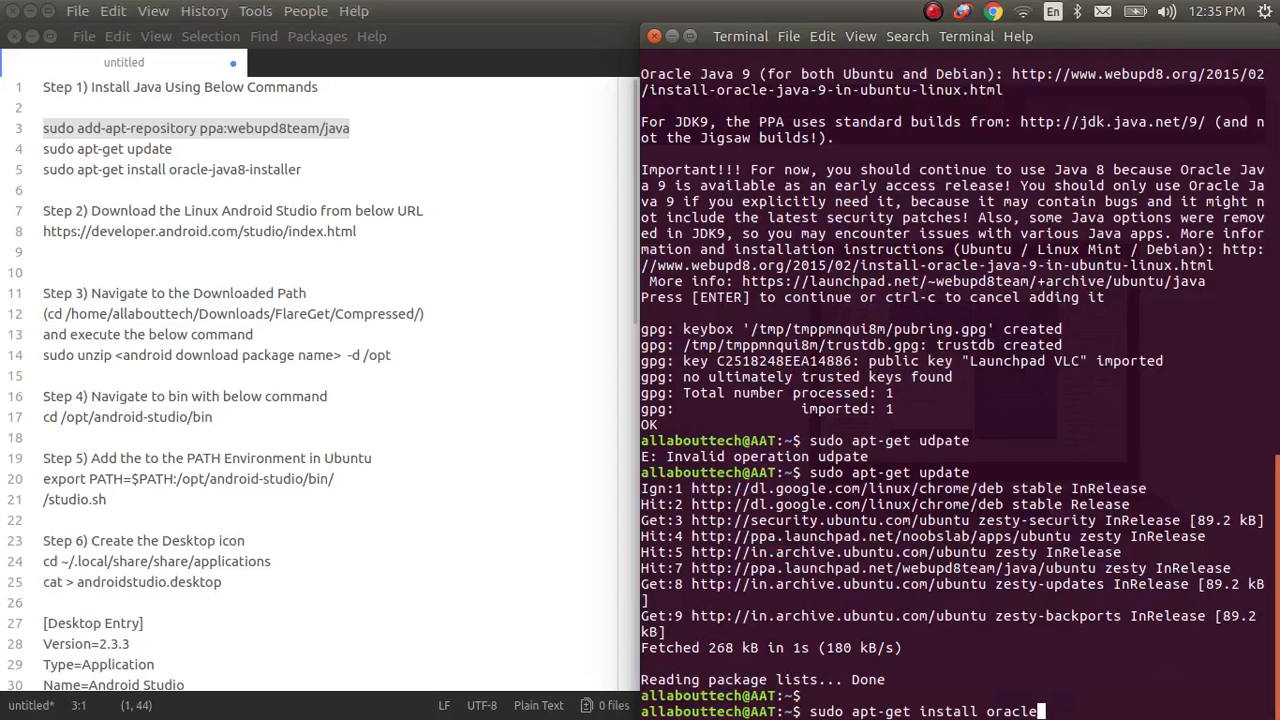
text(-java)
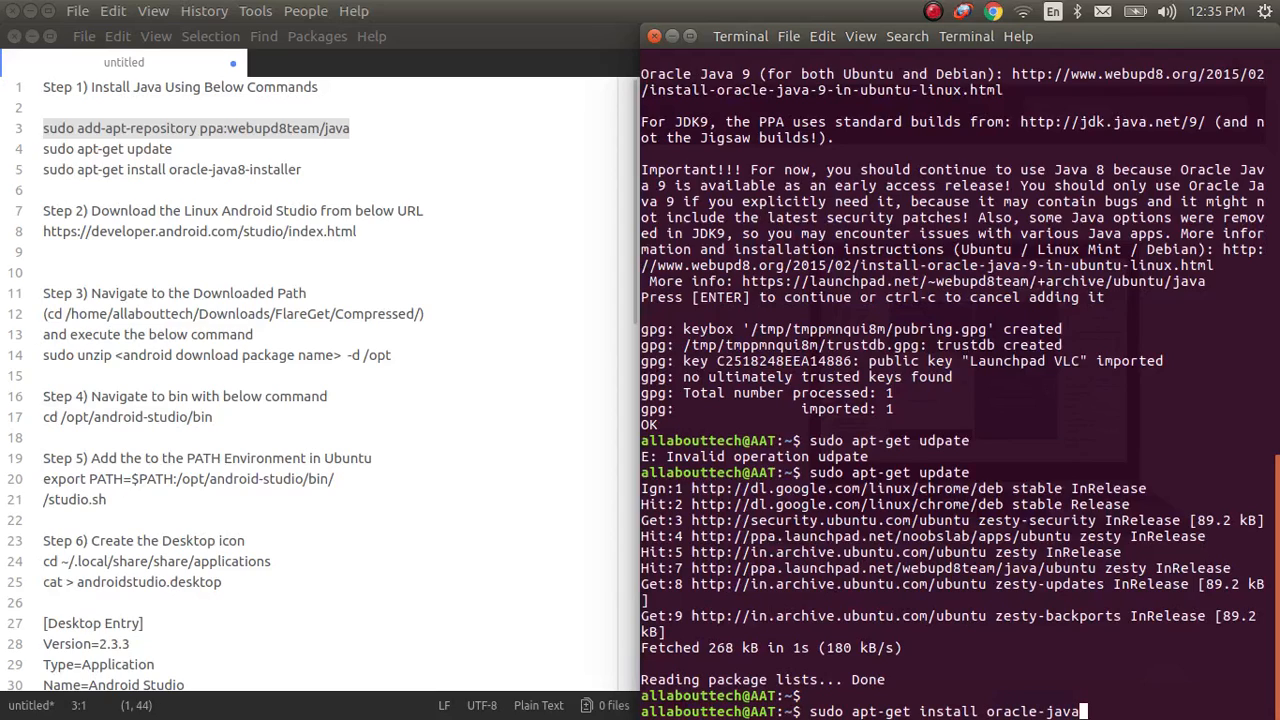
text(8-in)
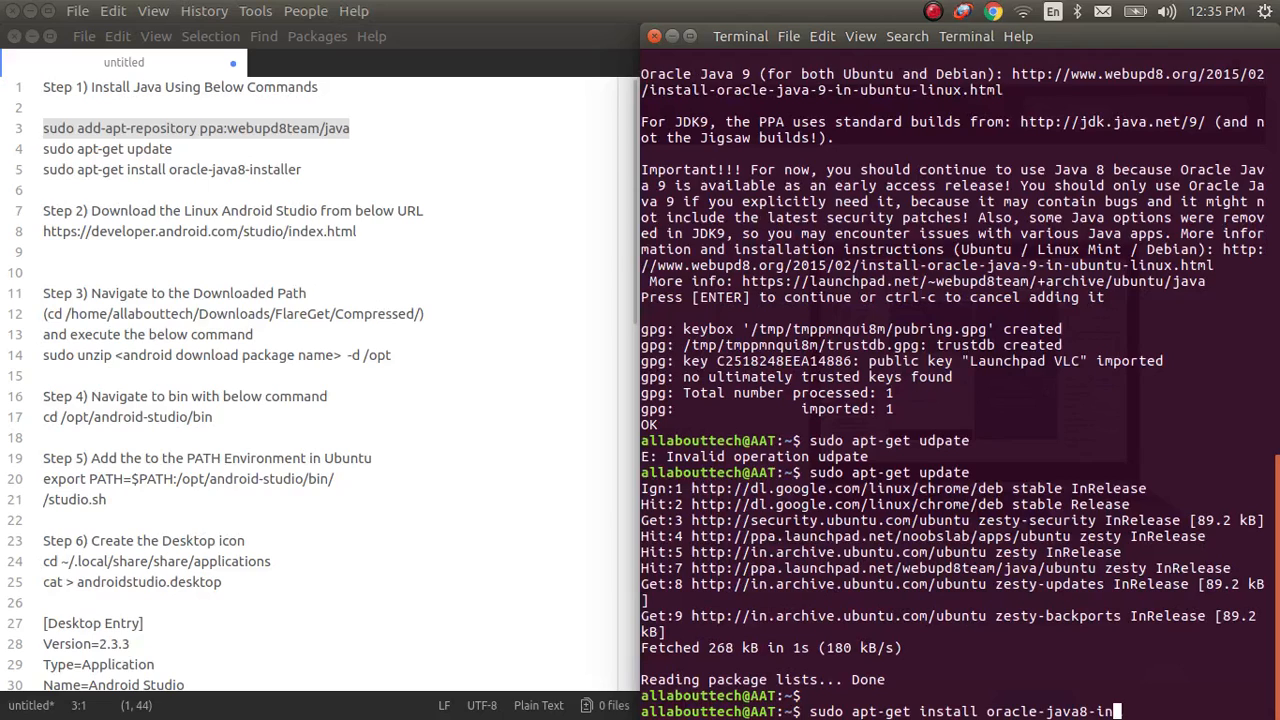
key(Return)
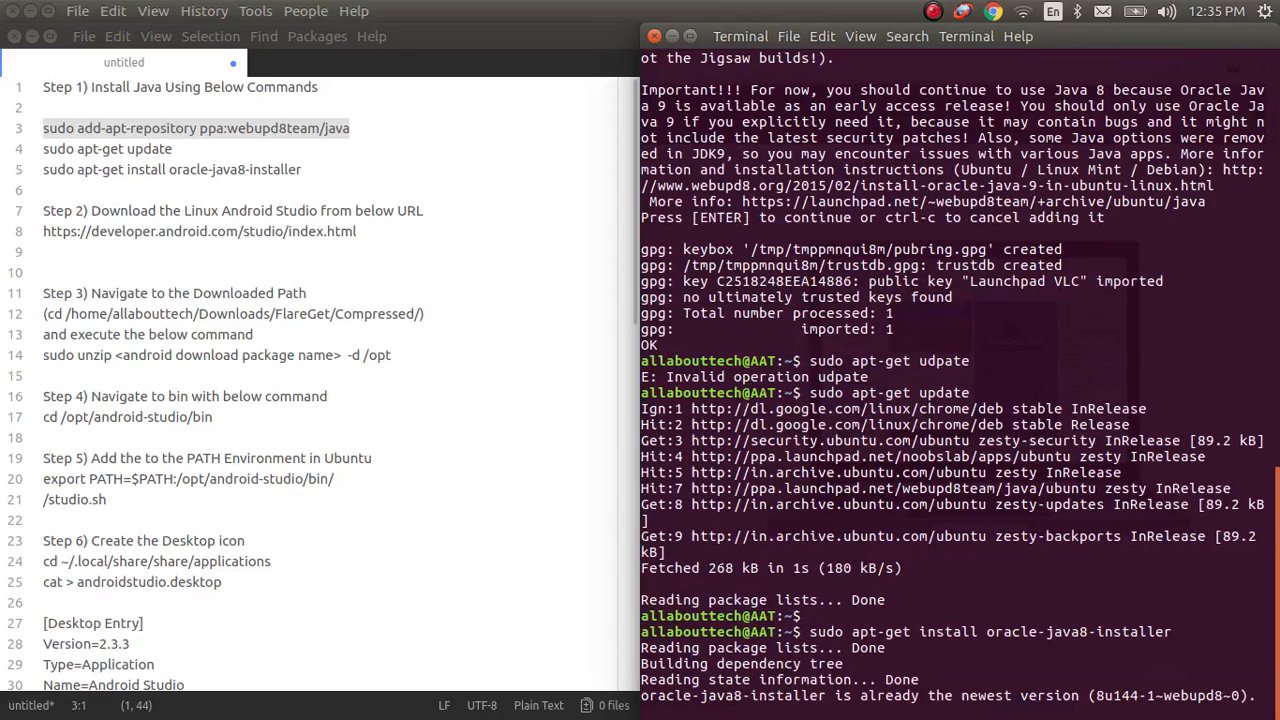
scroll(down, 3)
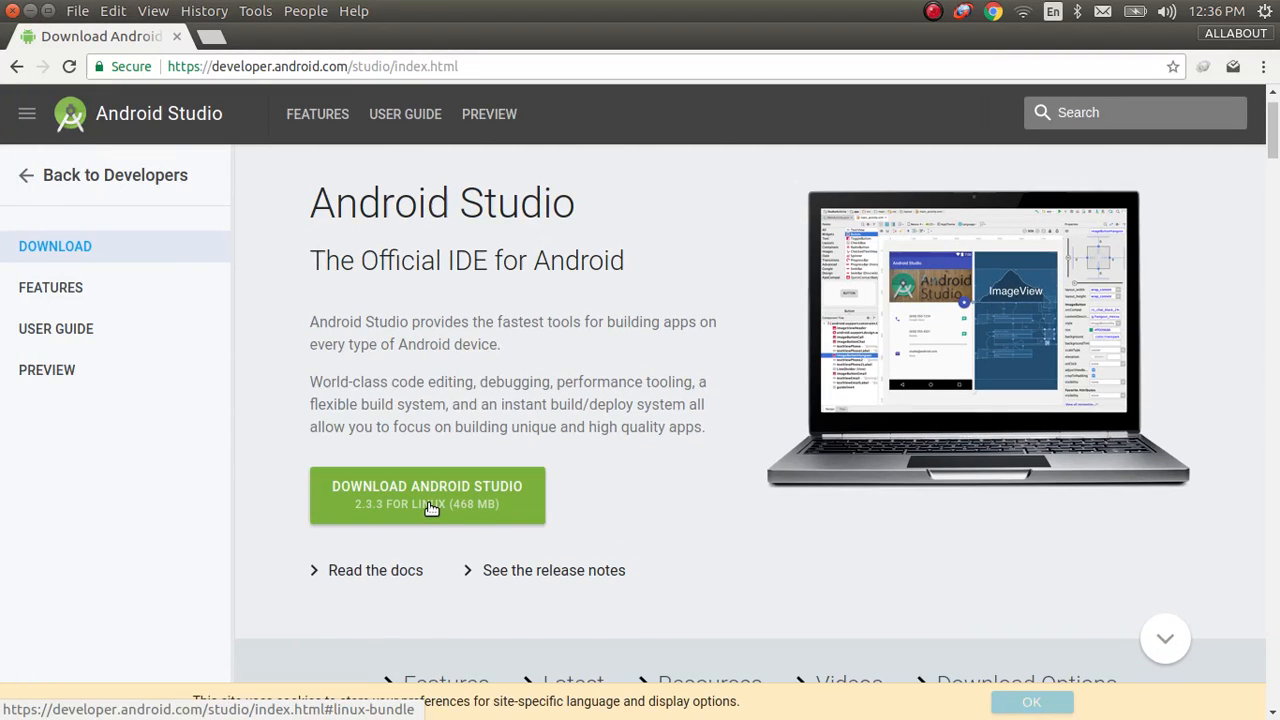
mouse_move(438, 505)
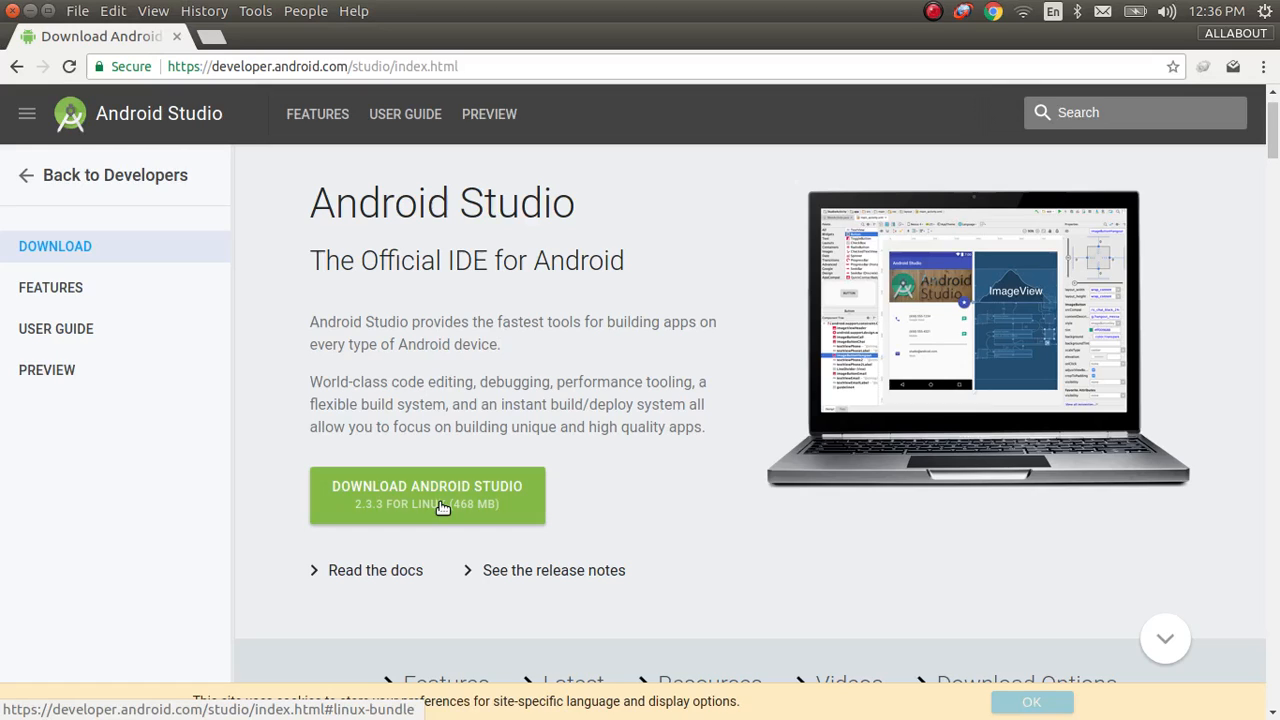
mouse_move(411, 344)
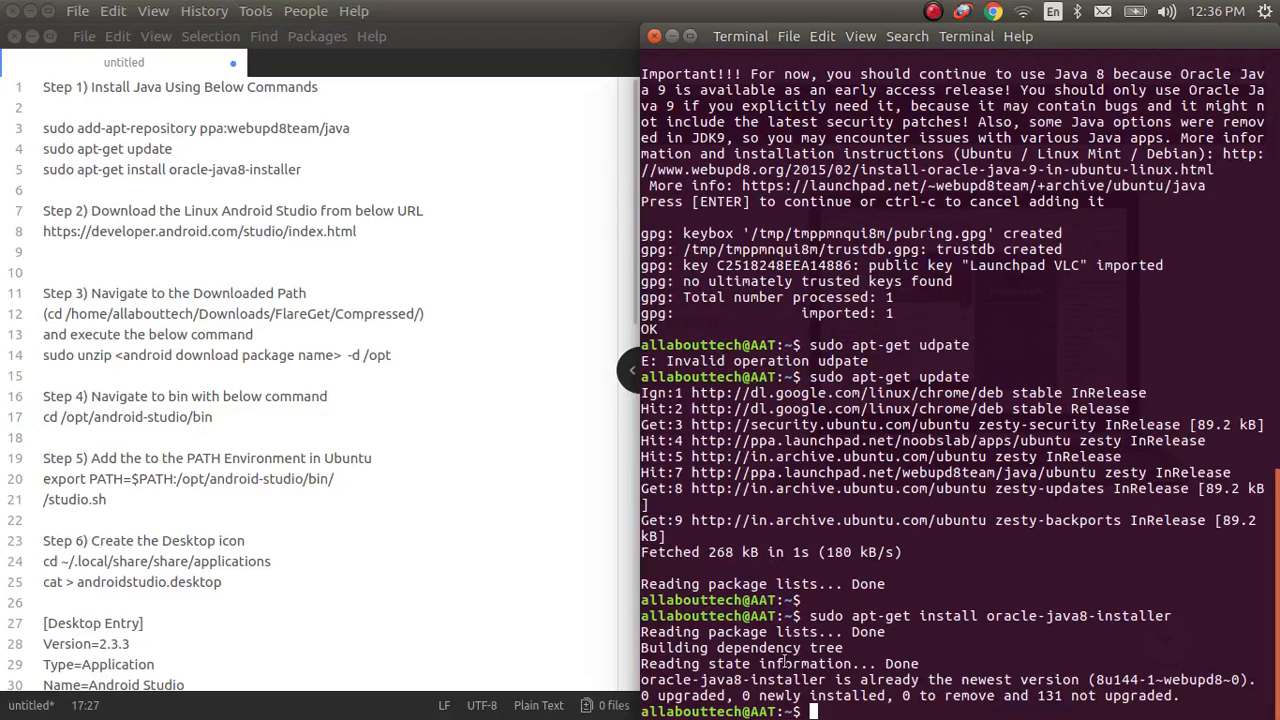
- Change into the Compressed downloads folder under /home
text(cd)
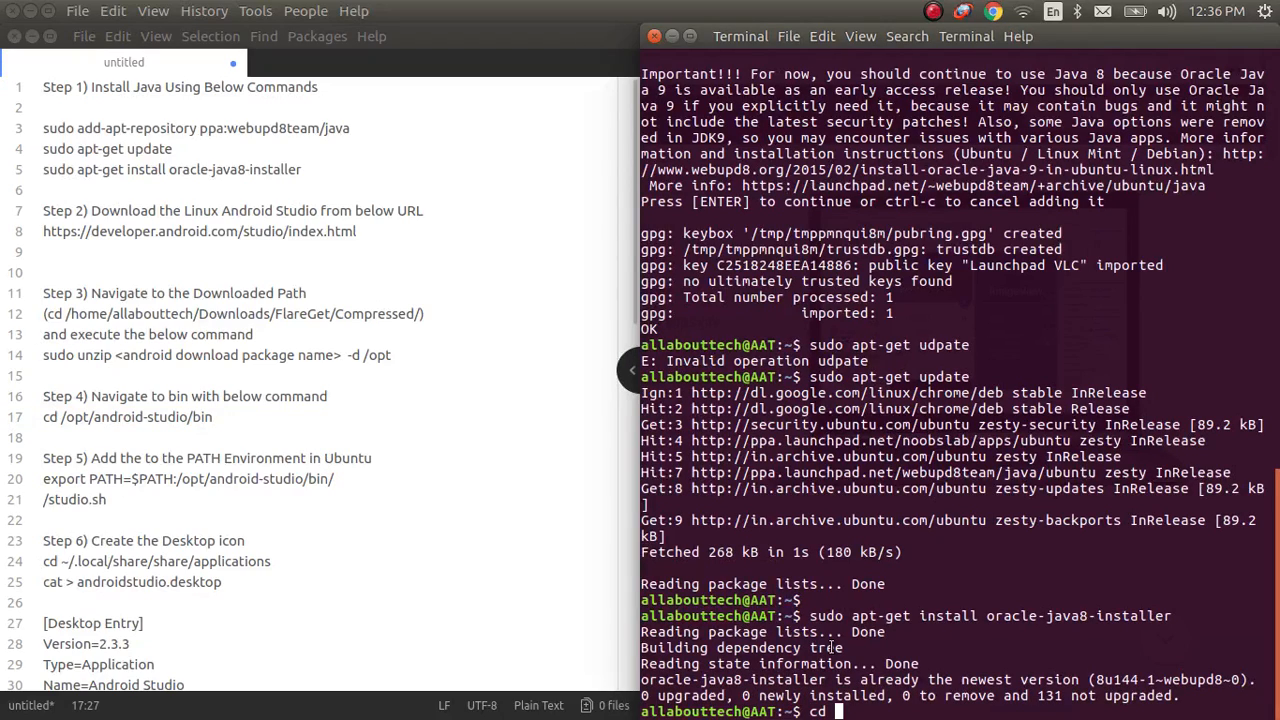
text(/home)
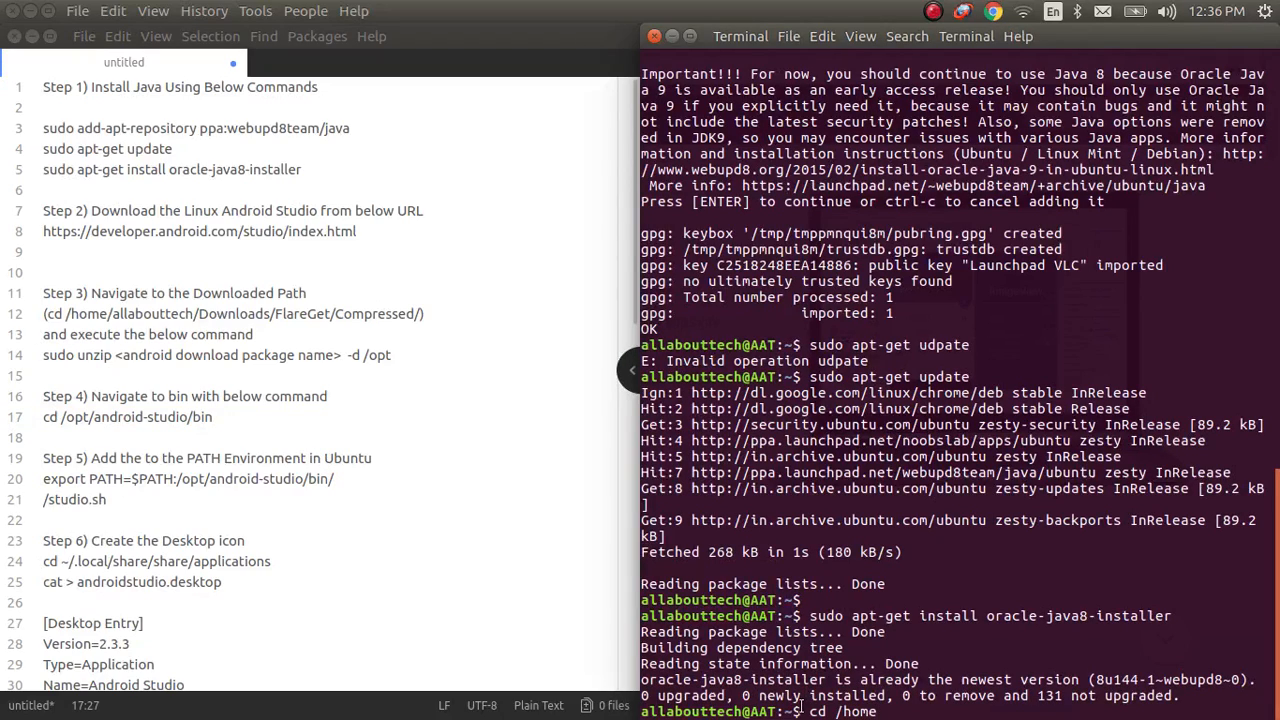
text(al)
text(l)
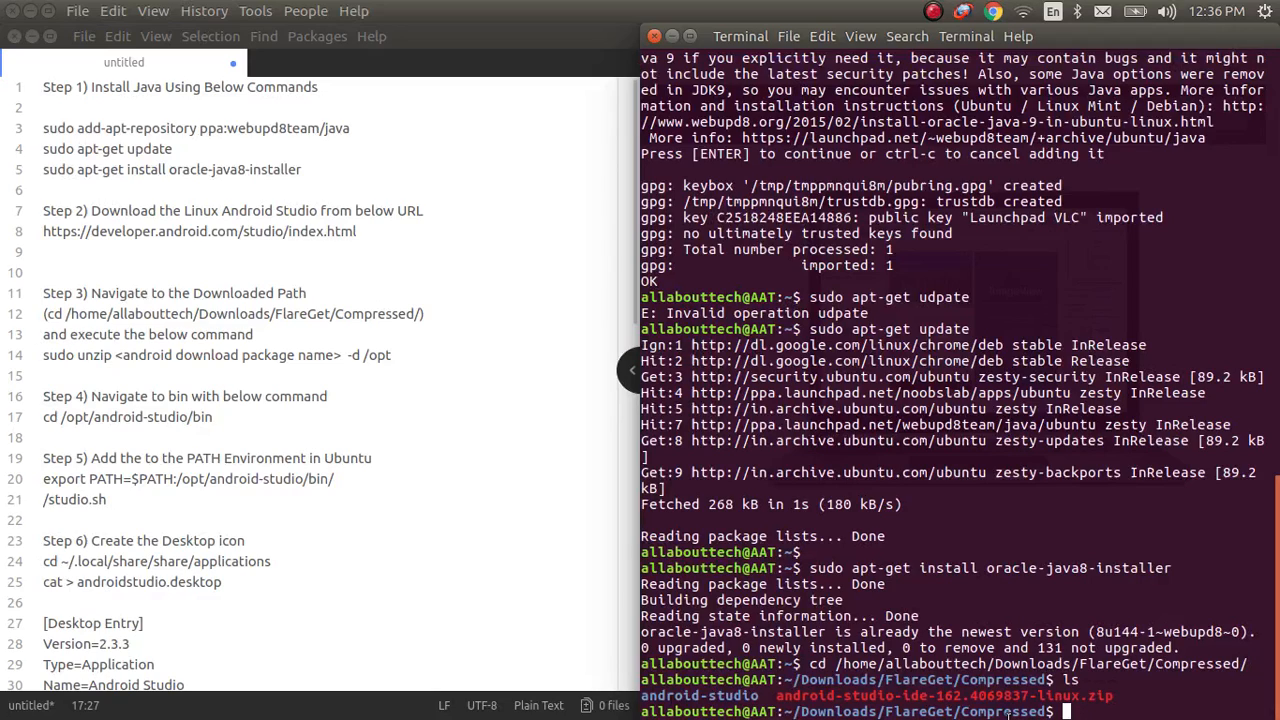
- Extract the Android Studio zip into /opt with sudo unzip -d
text(sudo unzip)
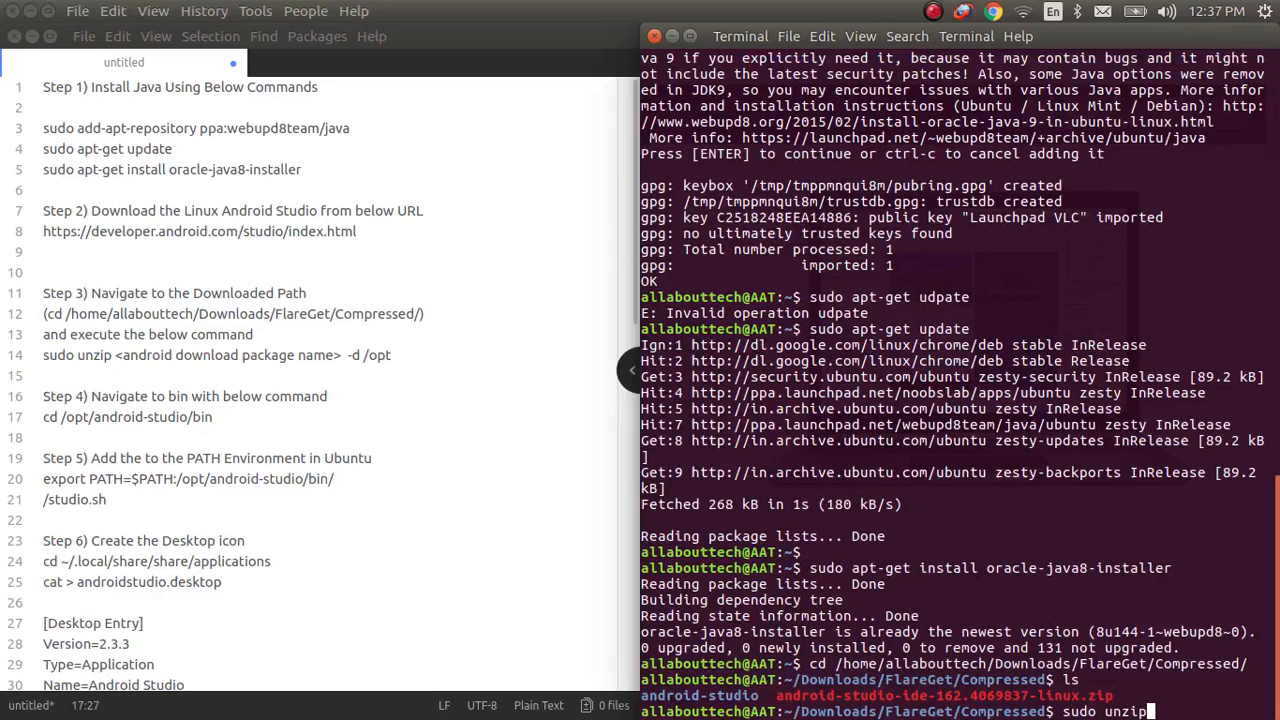
text(andor)
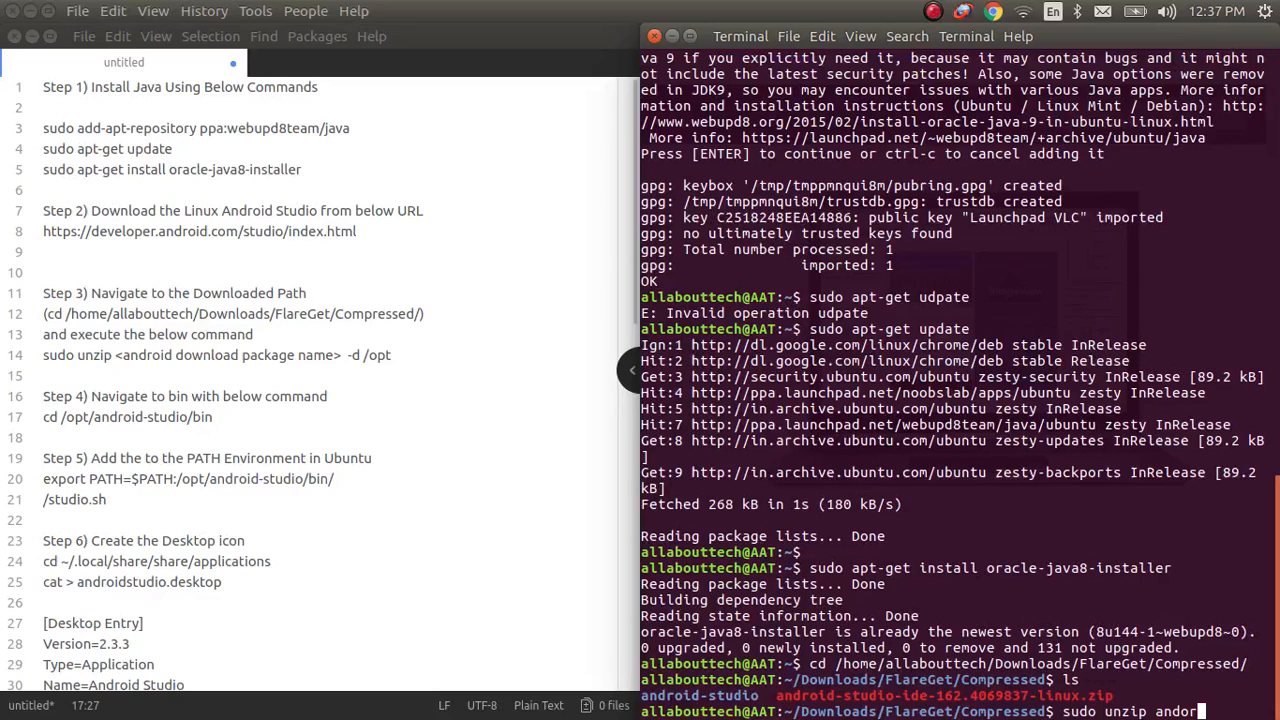
key(BackSpace)
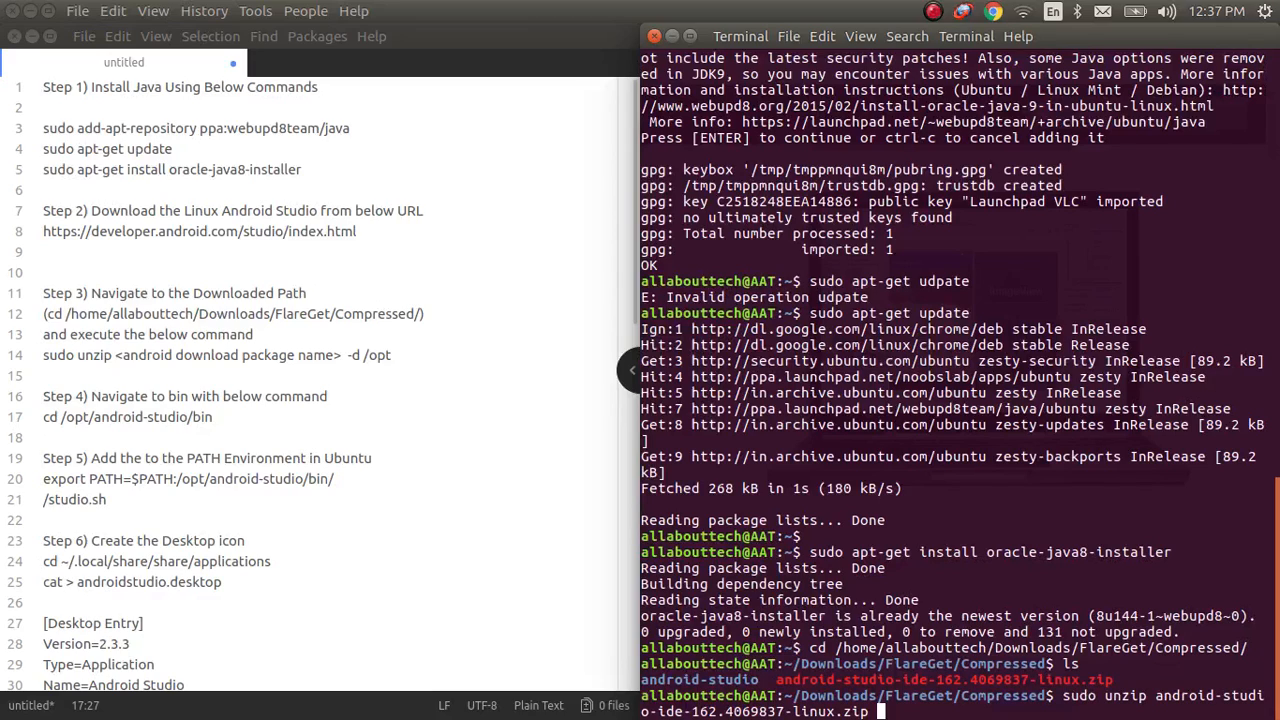
text(-d/opt)
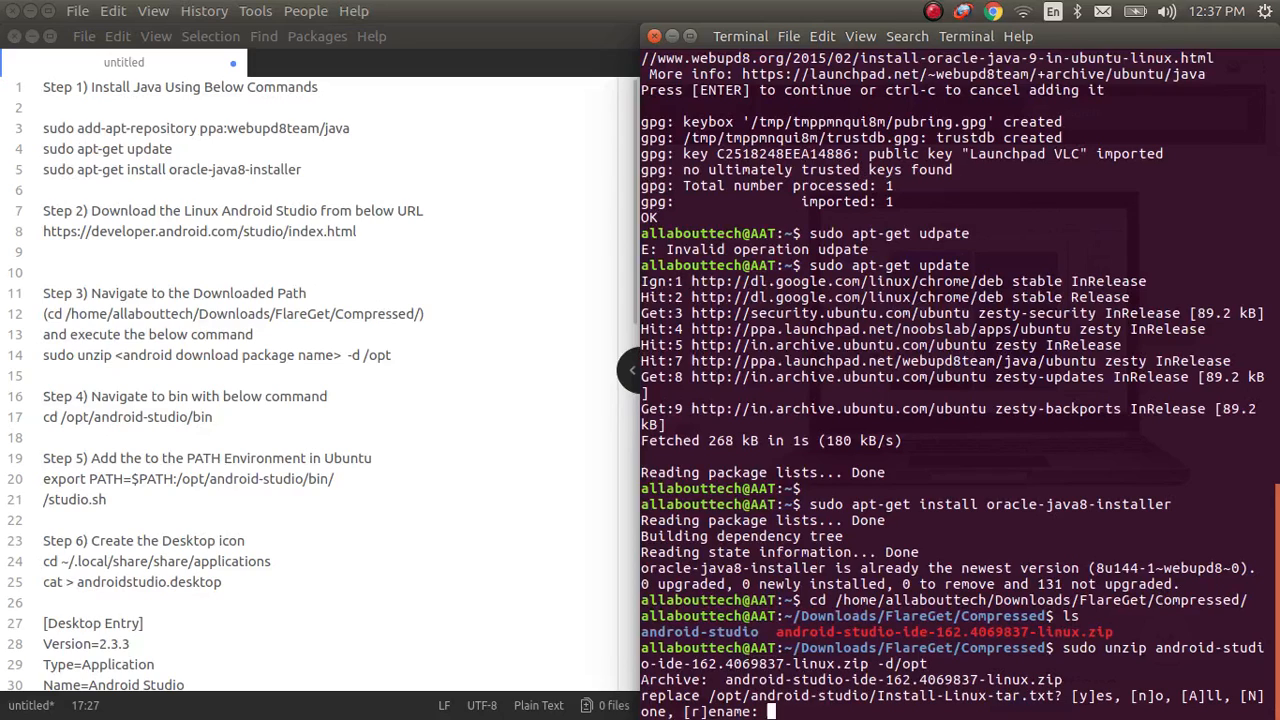
- Answer y, then a to replace all existing files during extraction
text(y)
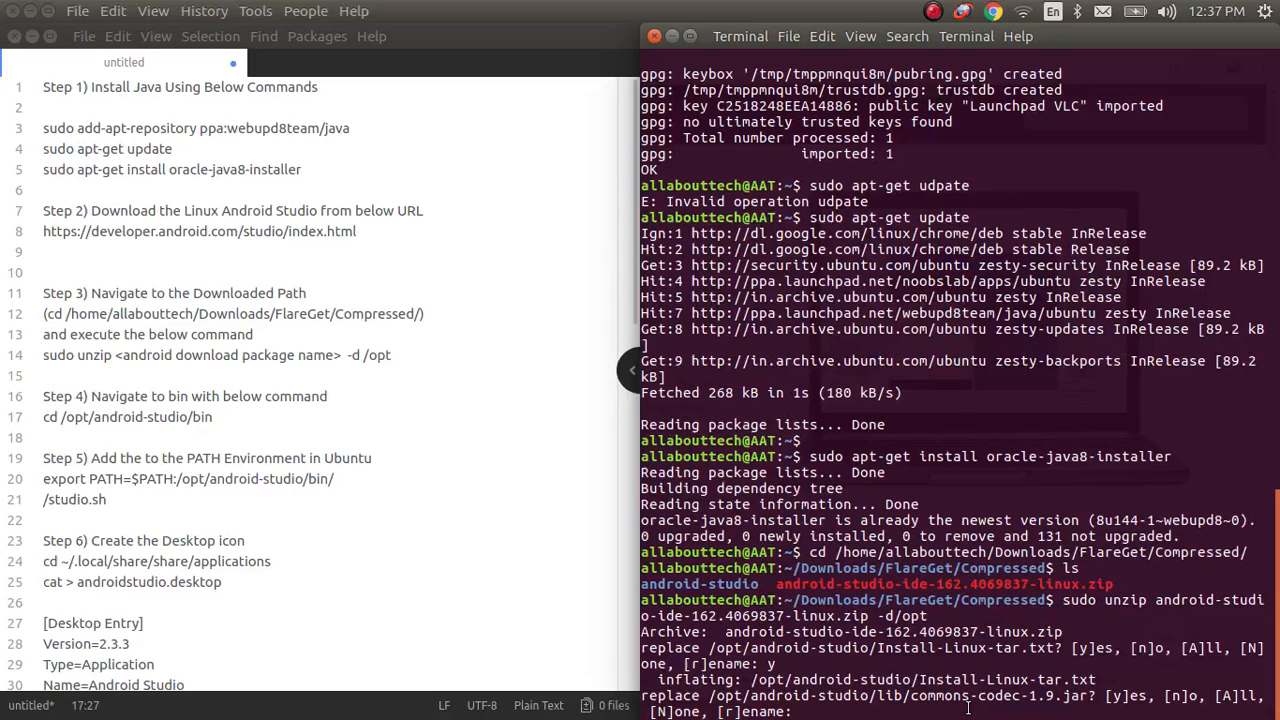
text(a)
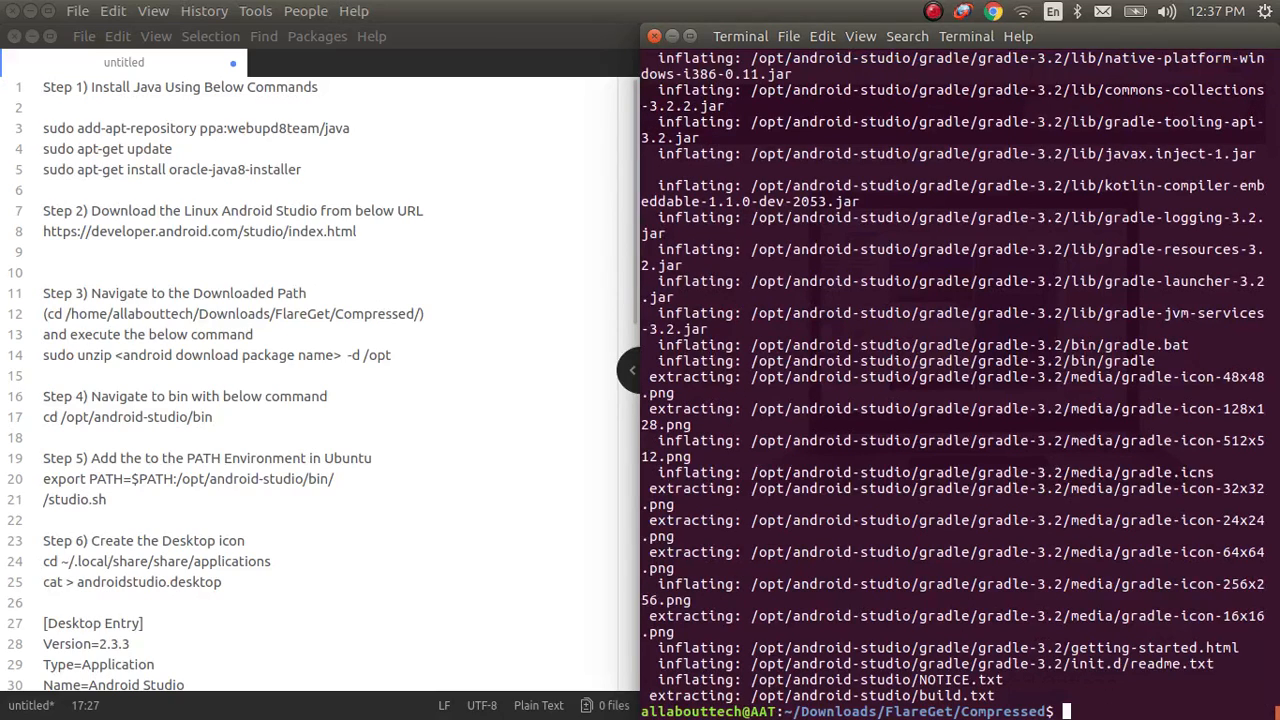
- Navigate through /opt and android-studio into bin, listing studio.sh and studio.png
text(c)
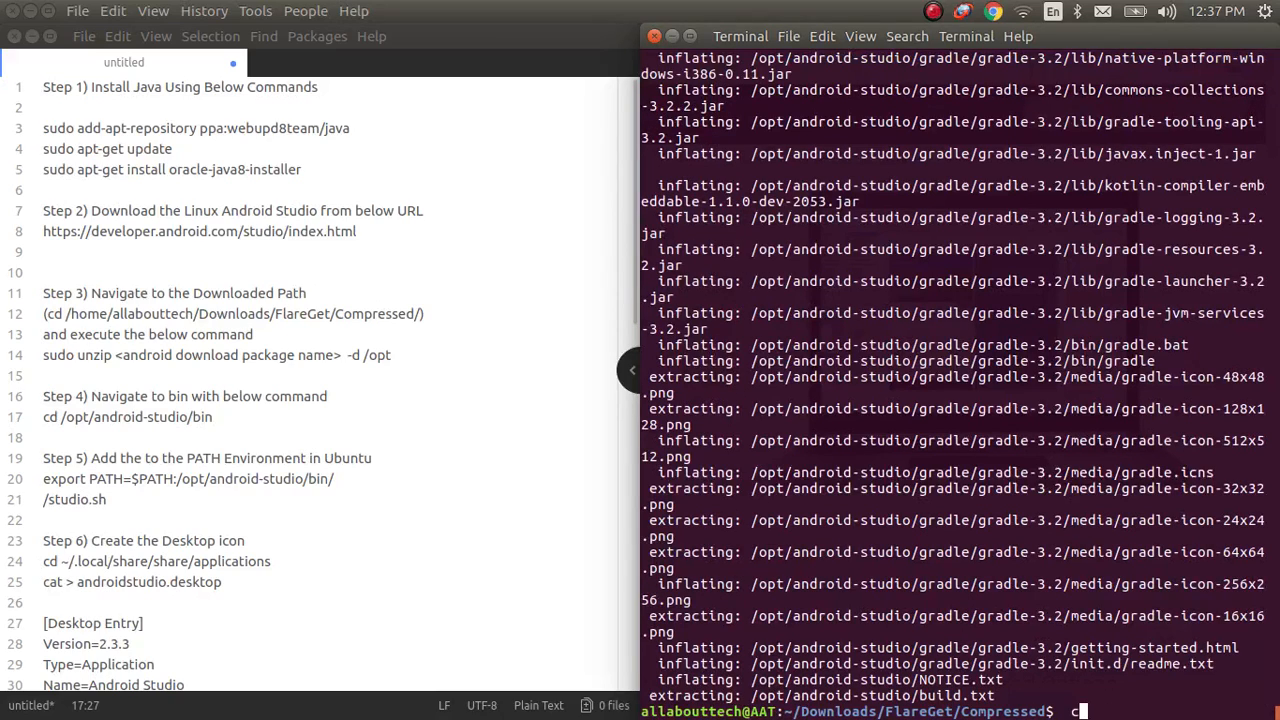
text(d /opt)
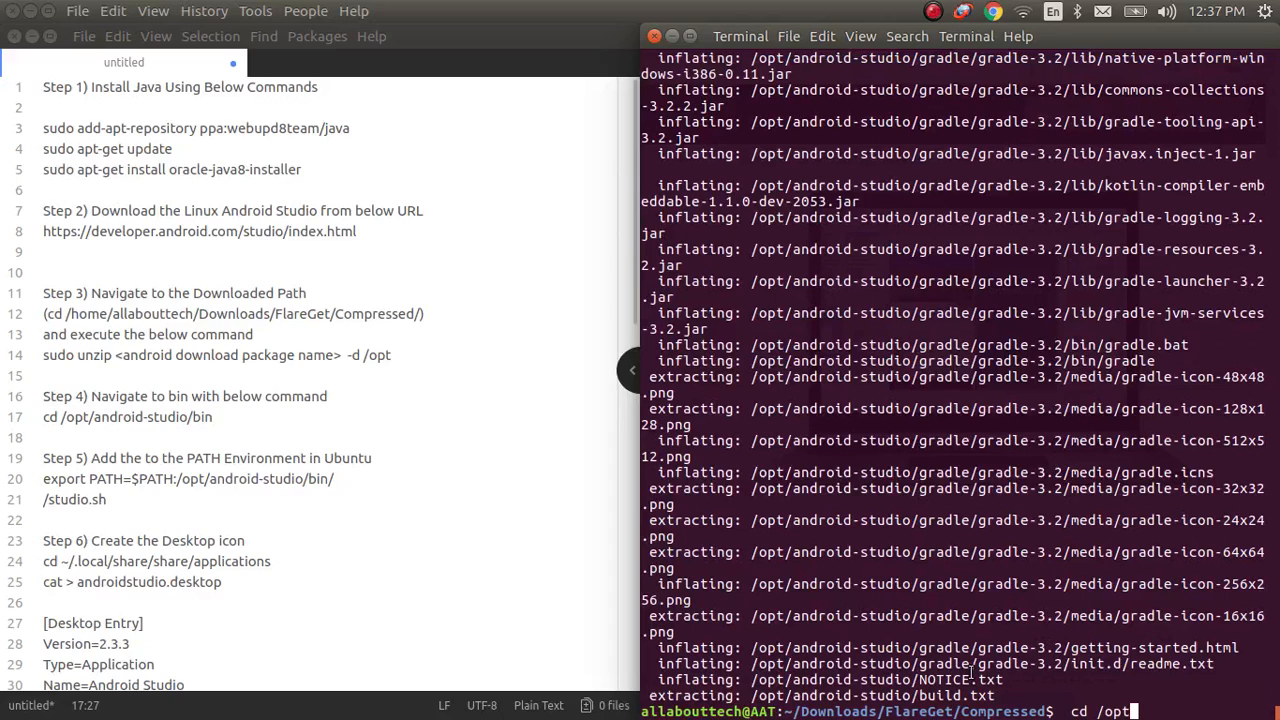
key(Return)
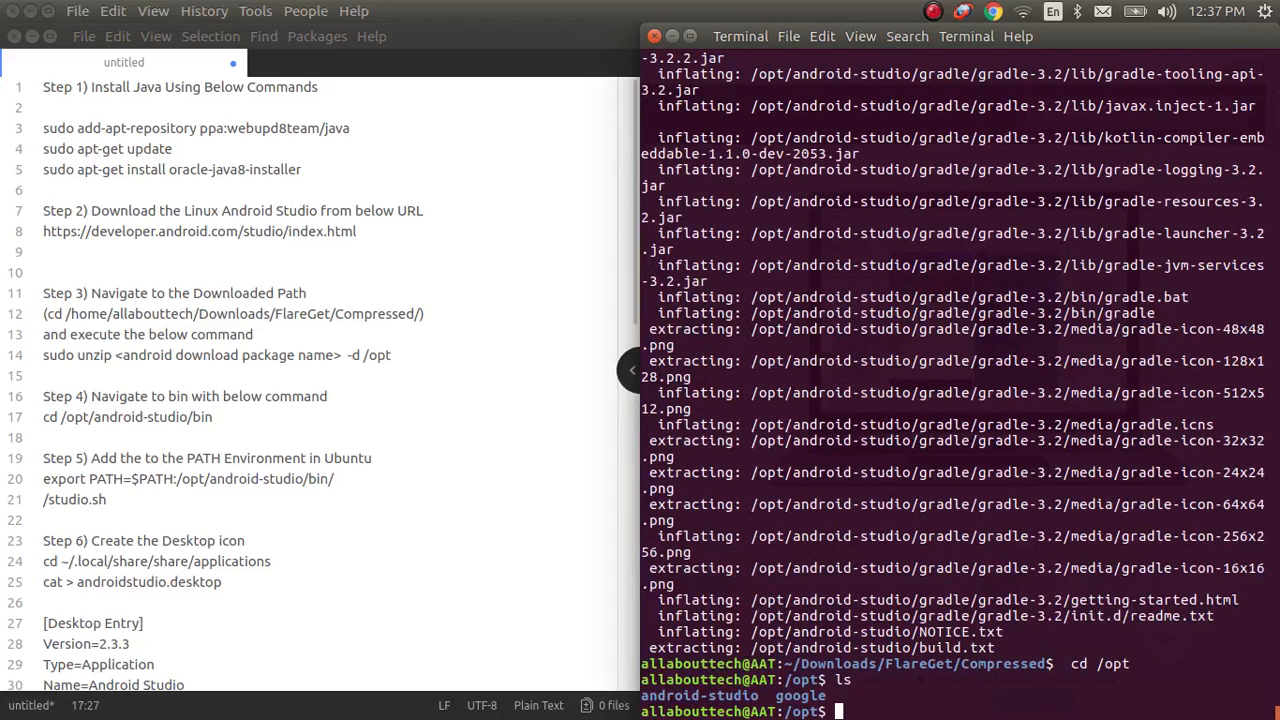
mouse_move(1116, 672)
text(cd android-studio/)
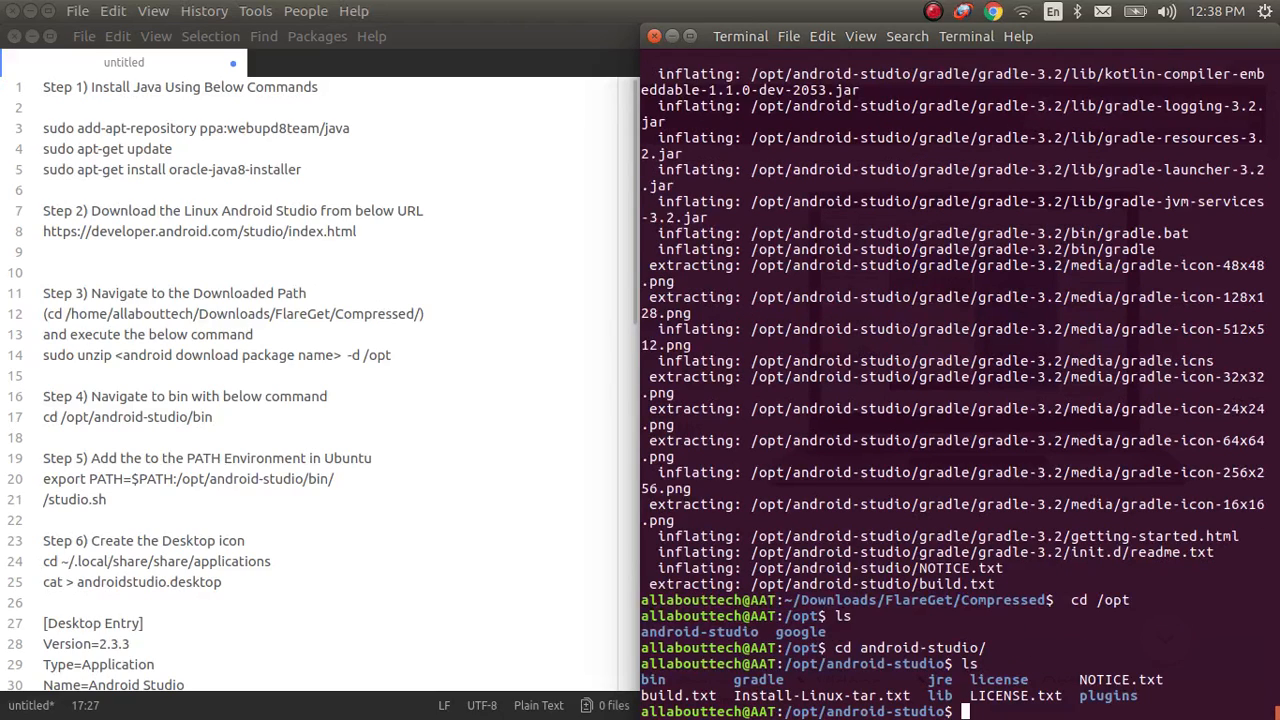
text(cd bin)
text(ls)
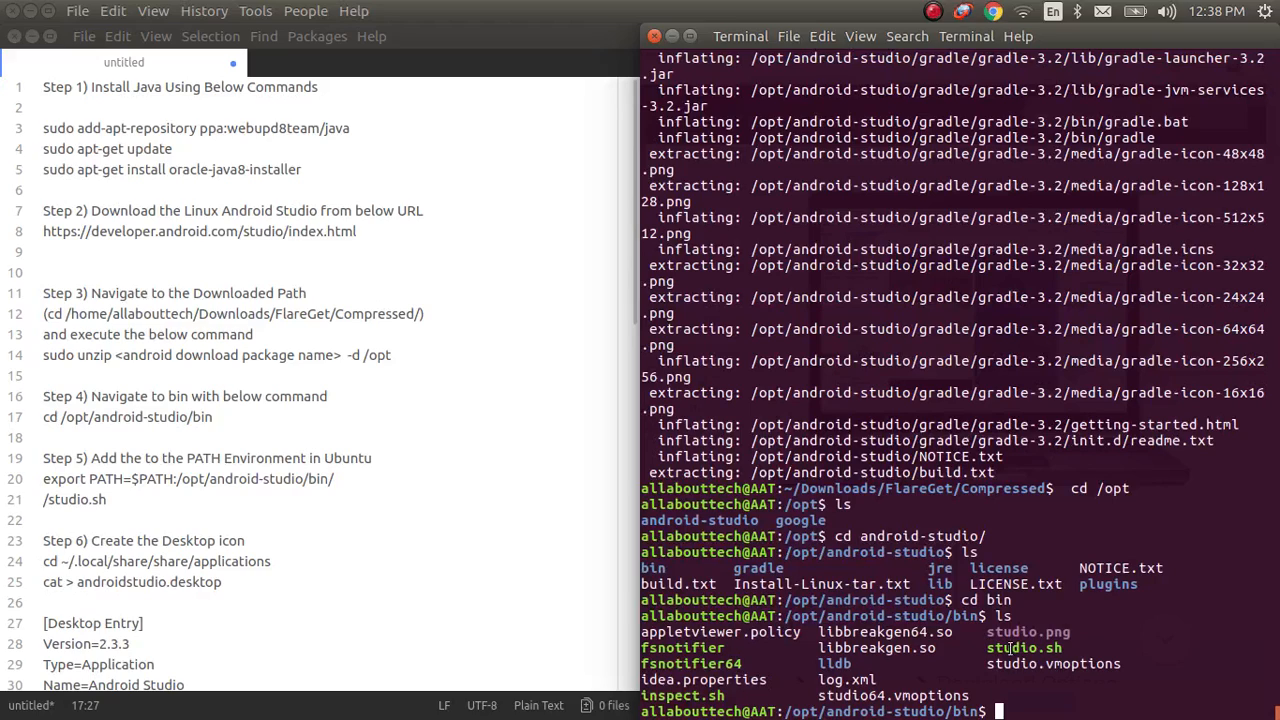
mouse_move(1010, 648)
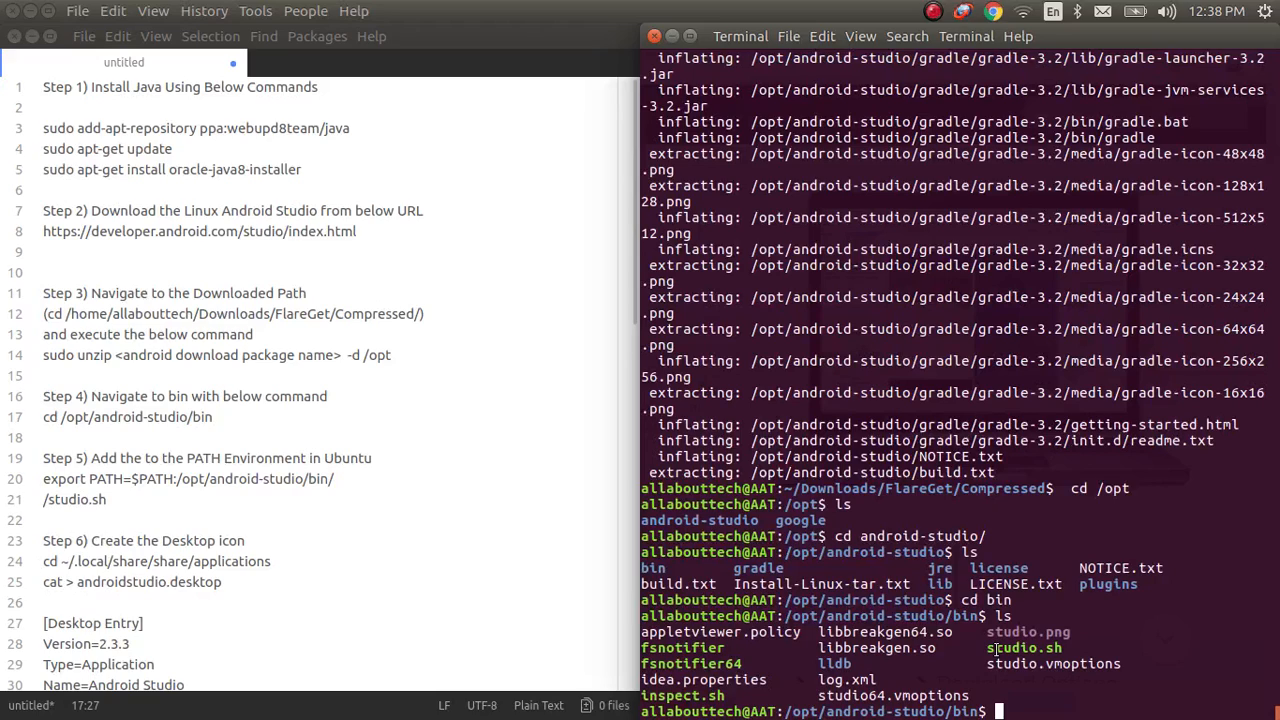
- Append /opt/android-studio/bin to PATH with export
text(export)
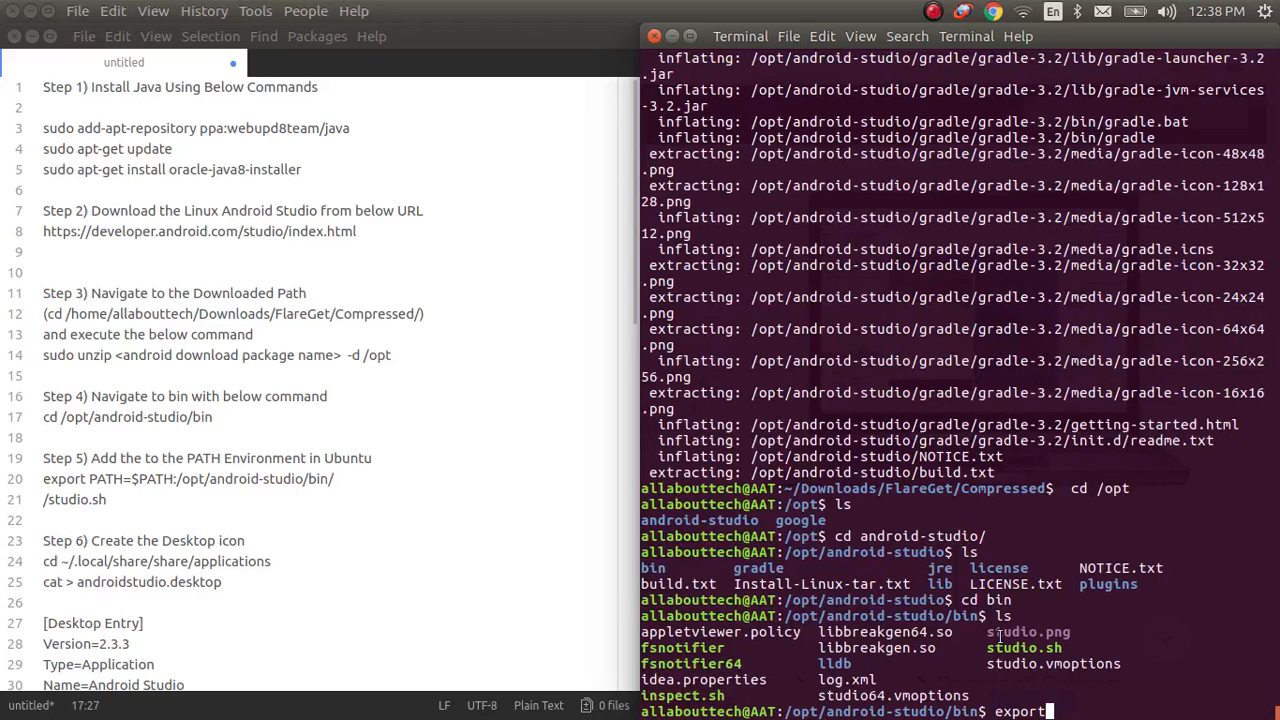
text(PATH=$PATH:/)
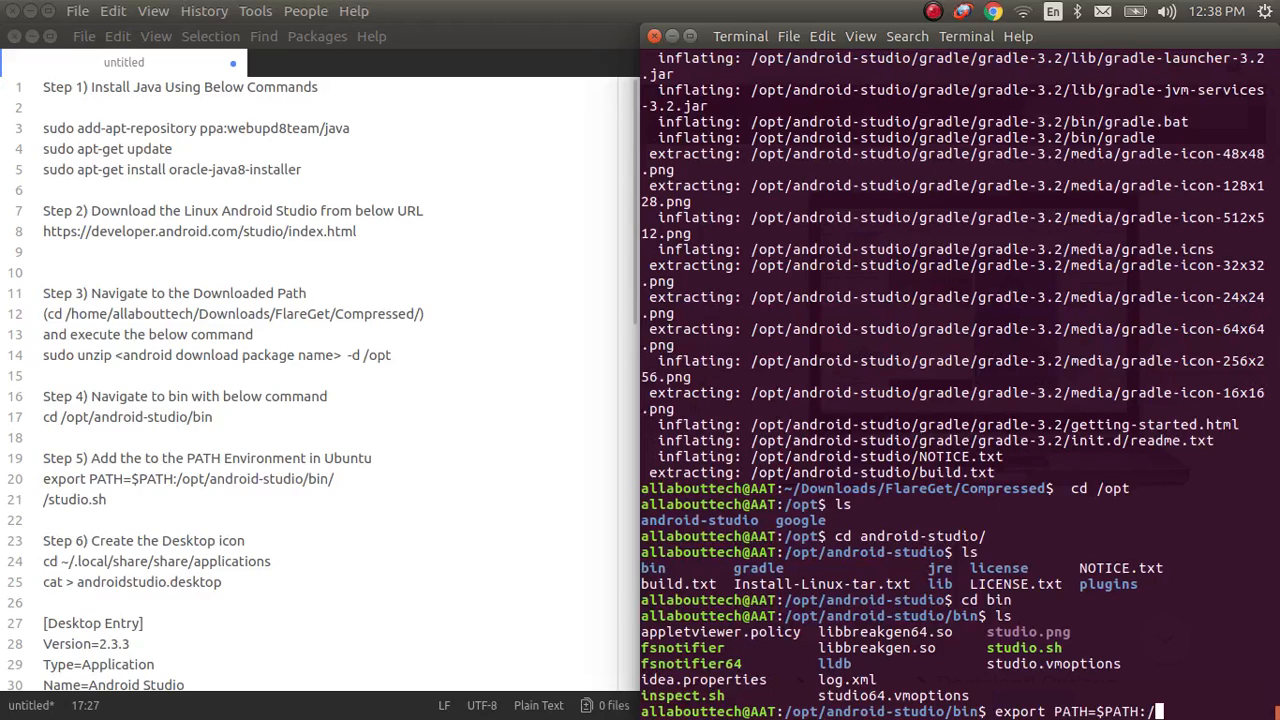
text(opt/android-studio)
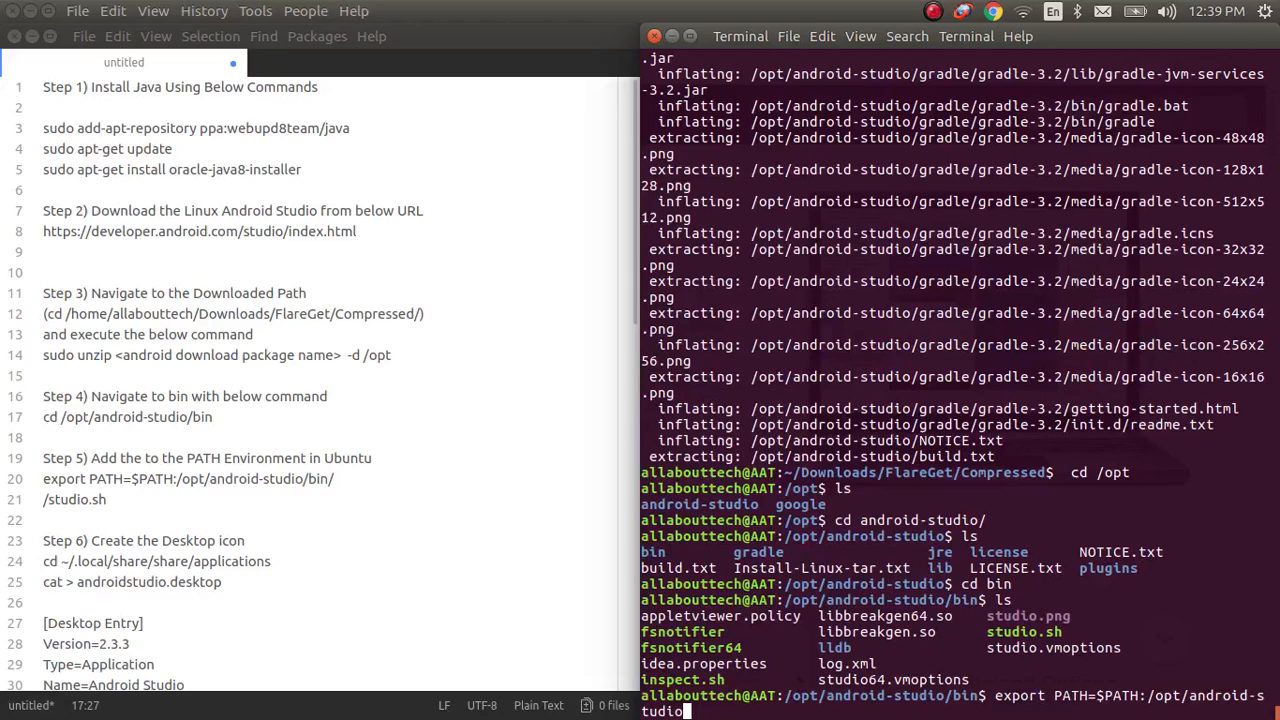
text(/bin/)
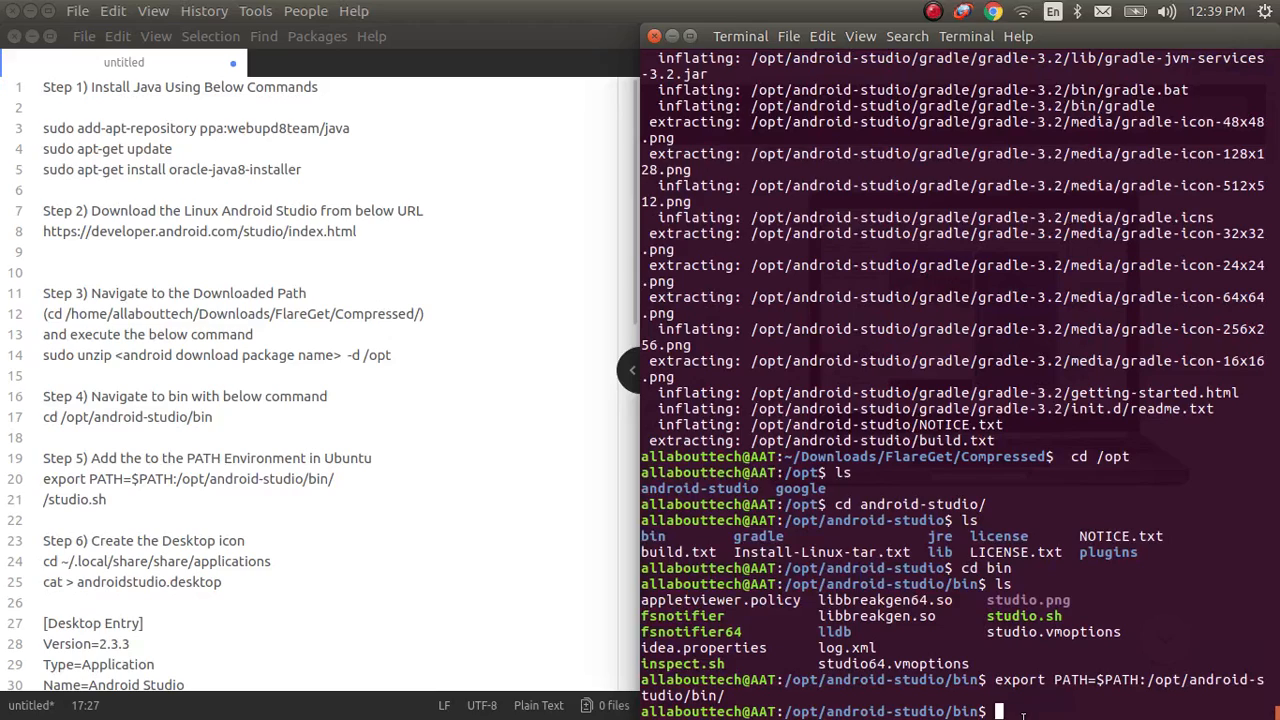
- Move up to the root directory and type cd ~/.local/share/applications/
text(cd ~.)
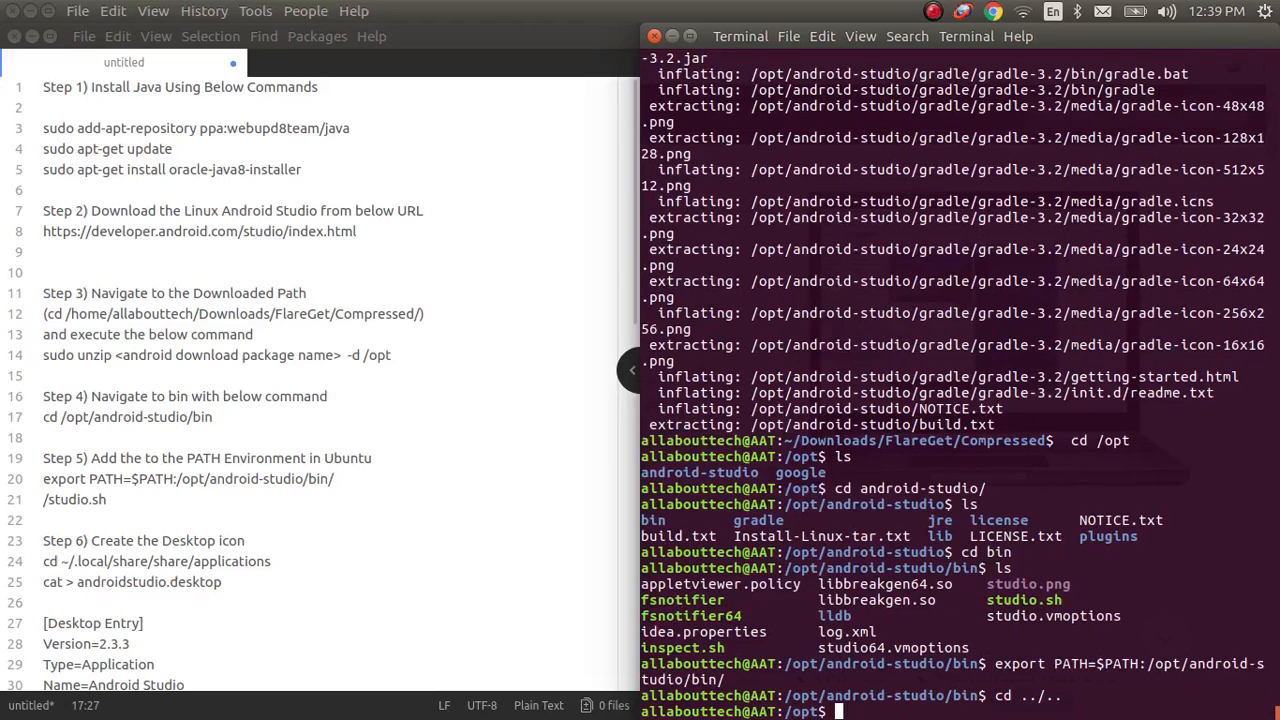
text(cd ../..)
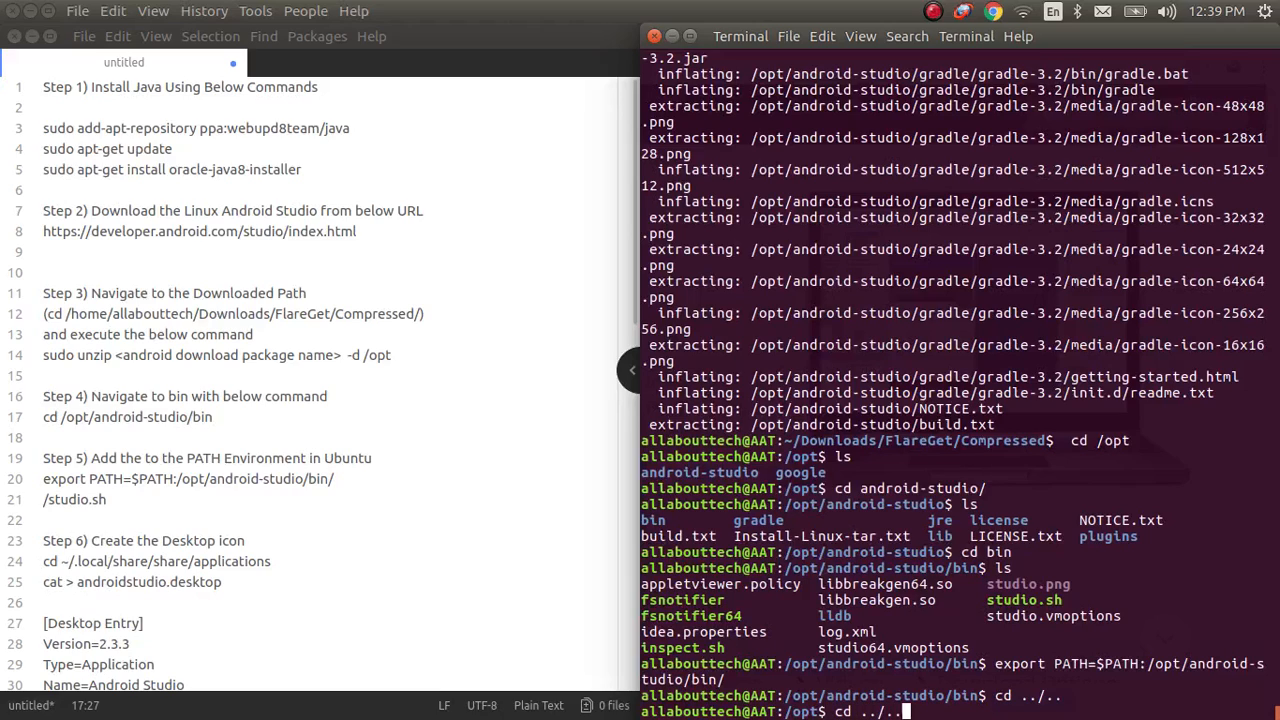
key(Return)
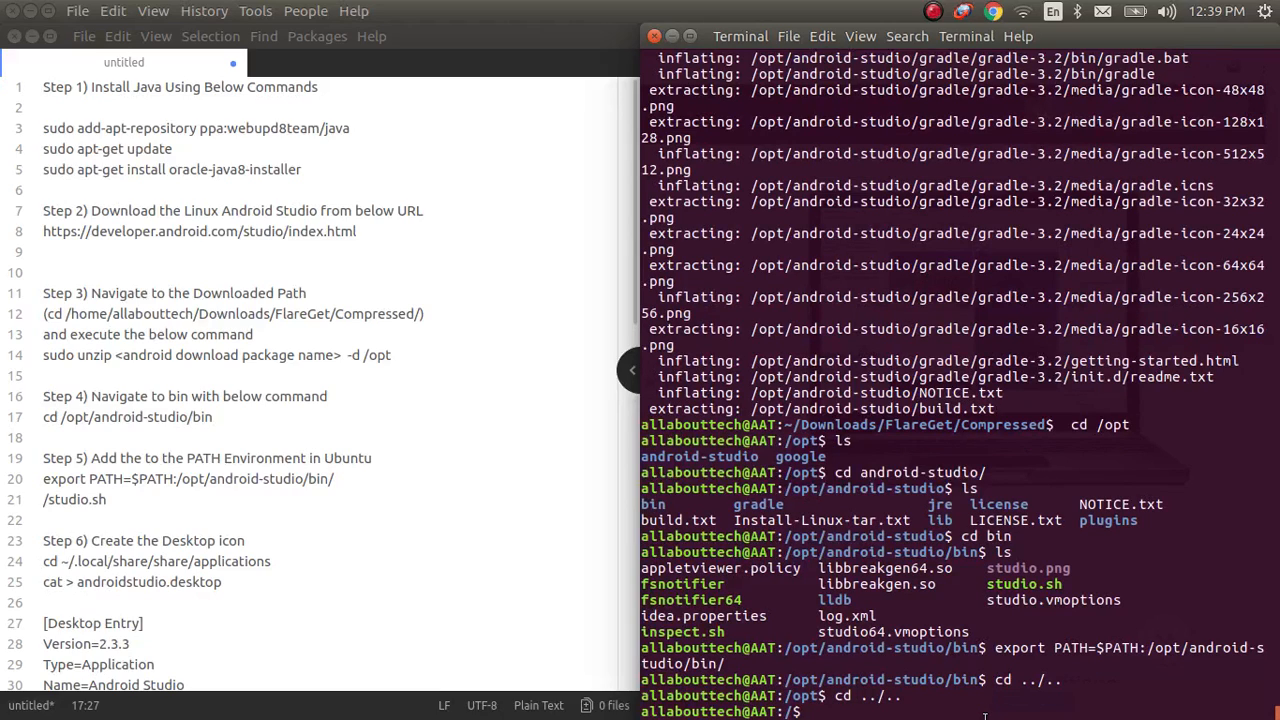
text(cd)
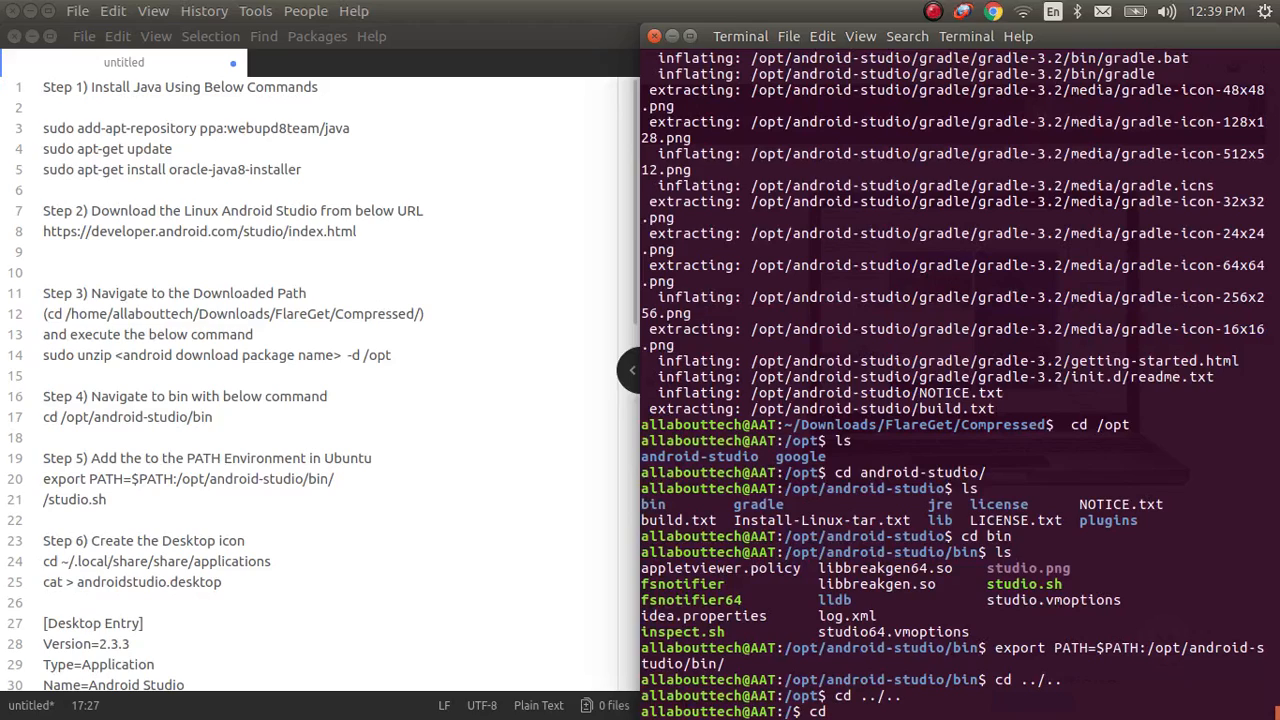
text(~)
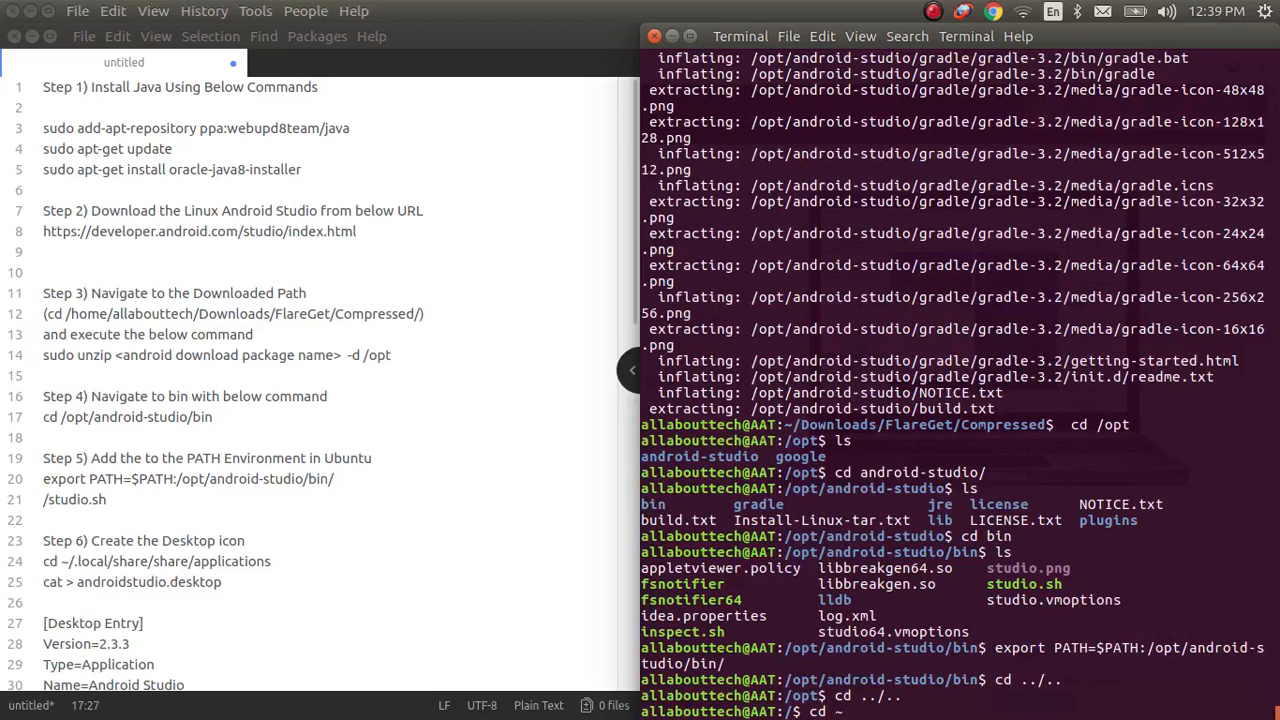
text(/.lo)
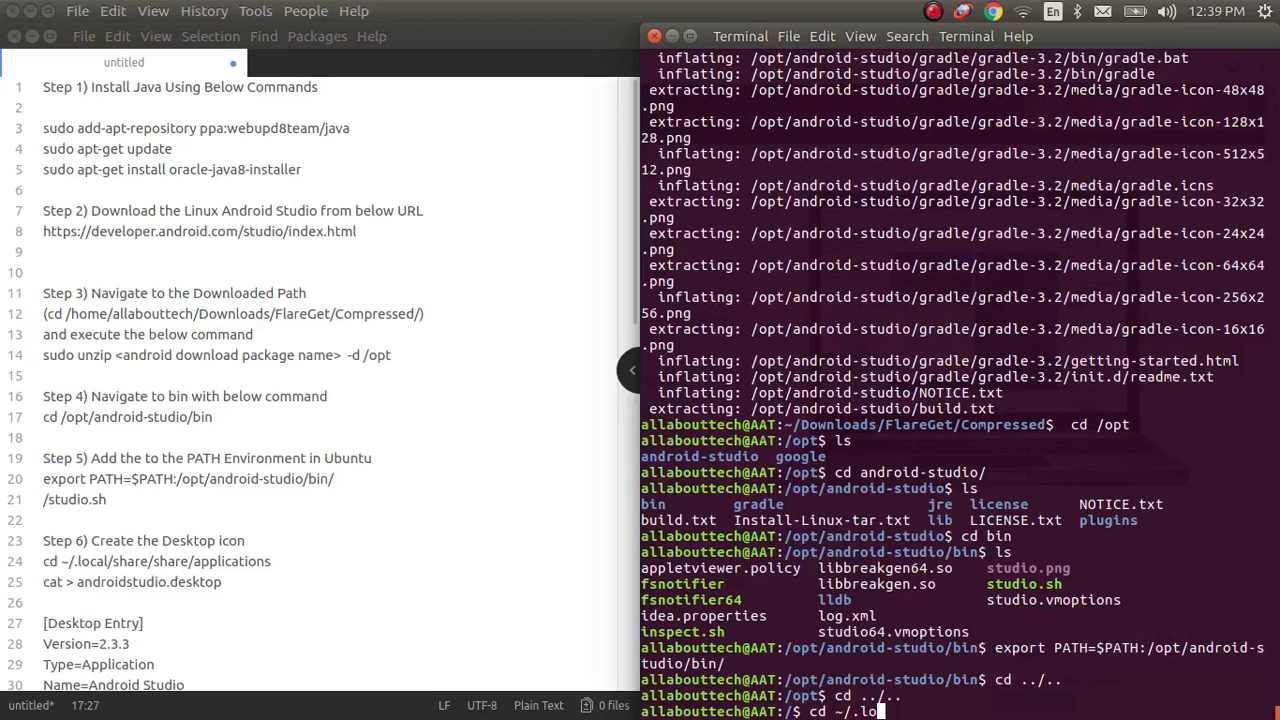
text(cal/share/applications/)
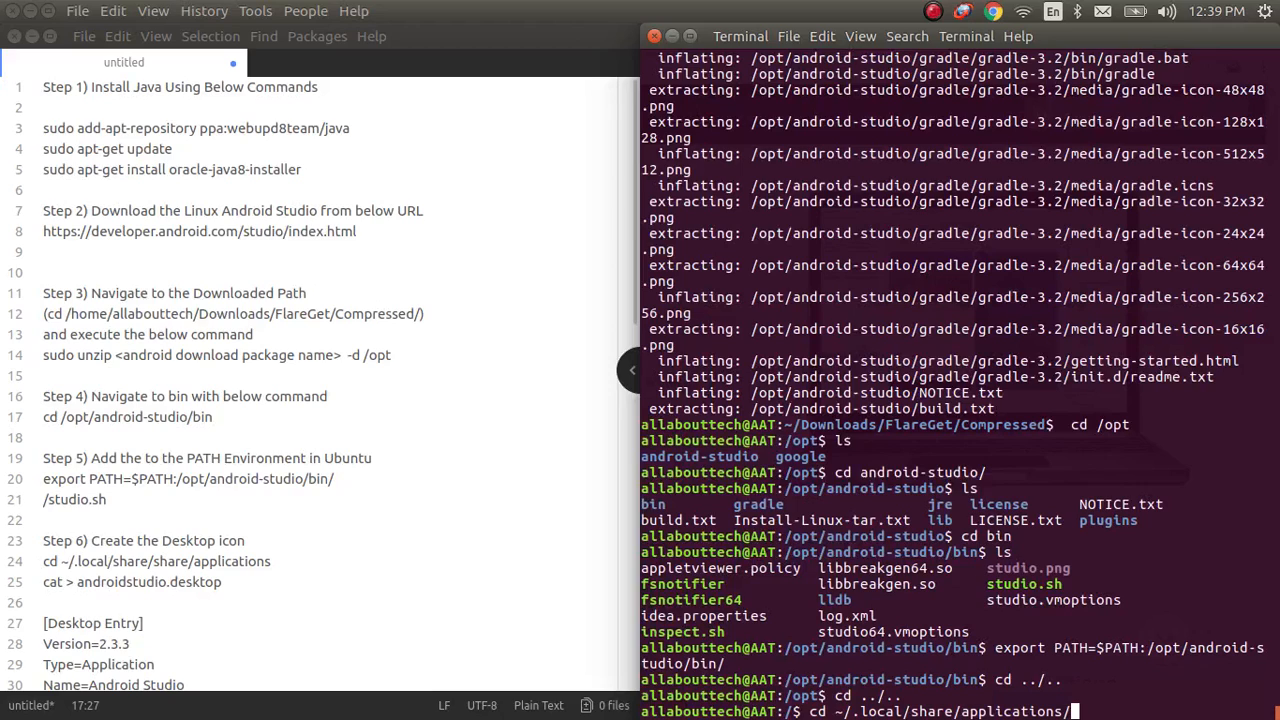
- Enter the applications folder and write the Desktop Entry into androidstudio.desktop
key(Return)
text(cat)
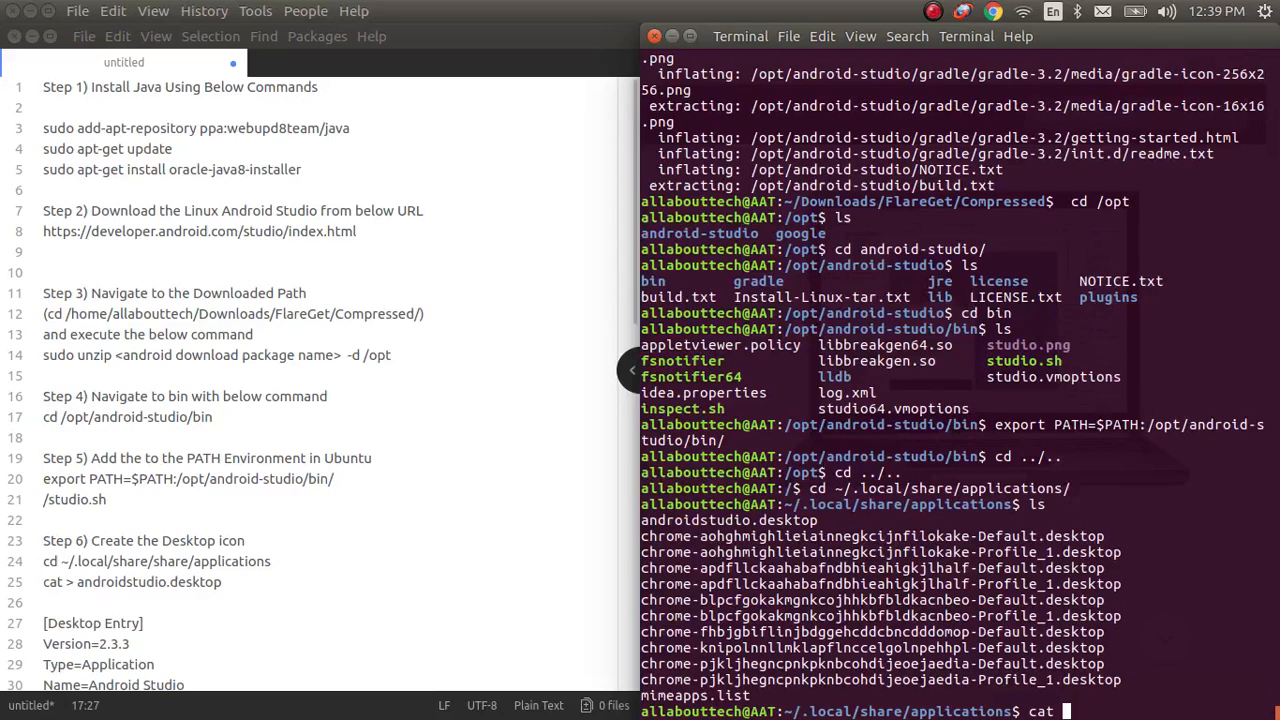
text(> androidstudio.desktop)
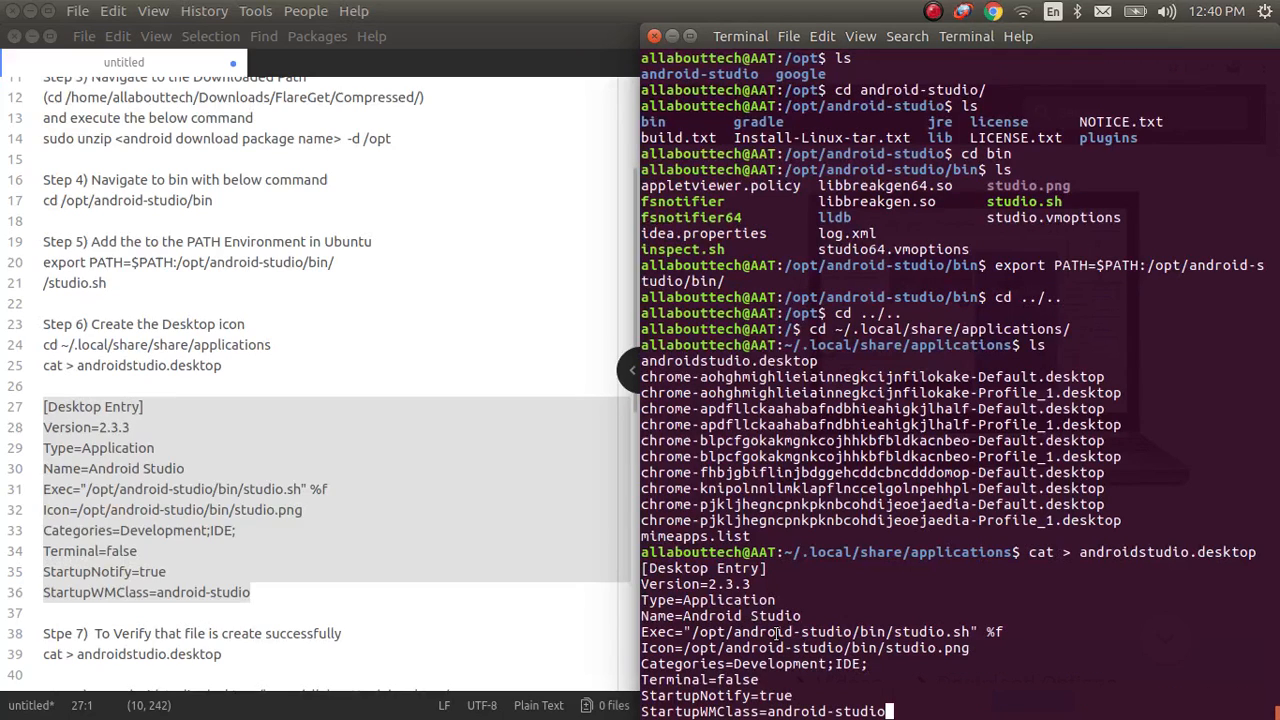
key(Return)
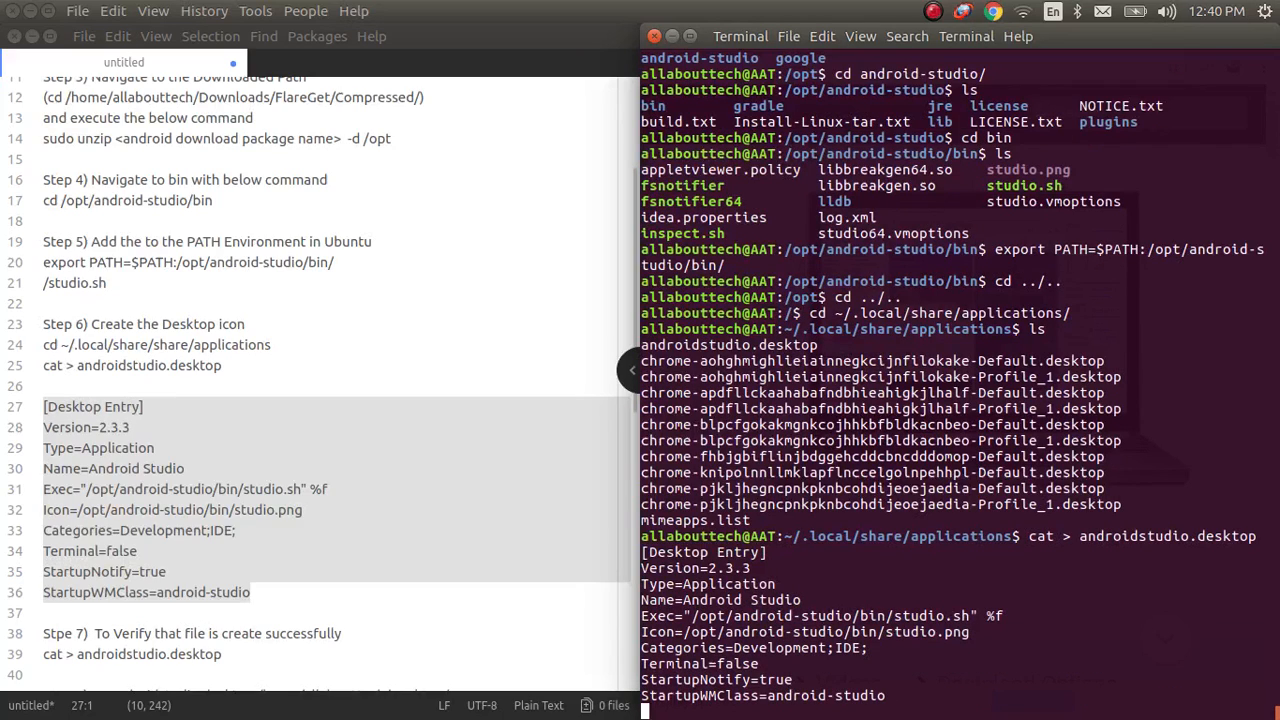
key(ctrl+c)
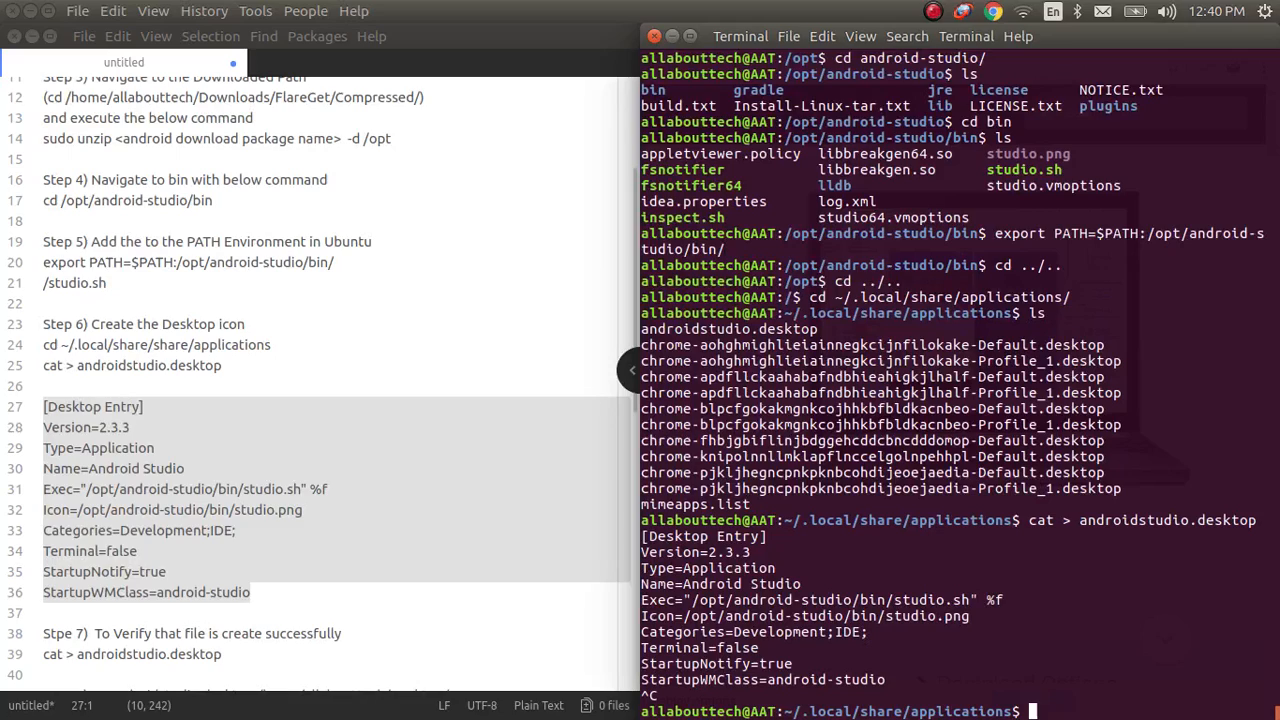
- Print androidstudio.desktop with cat to verify its contents
text(ca)
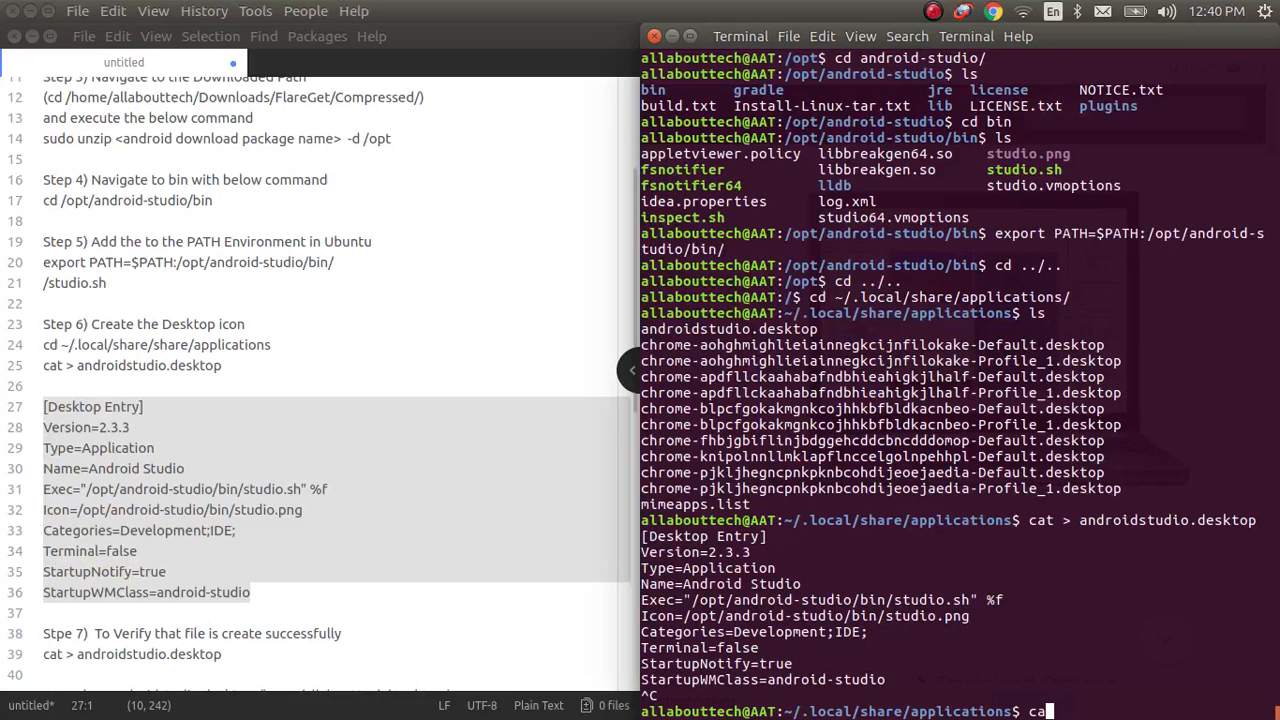
text(and)
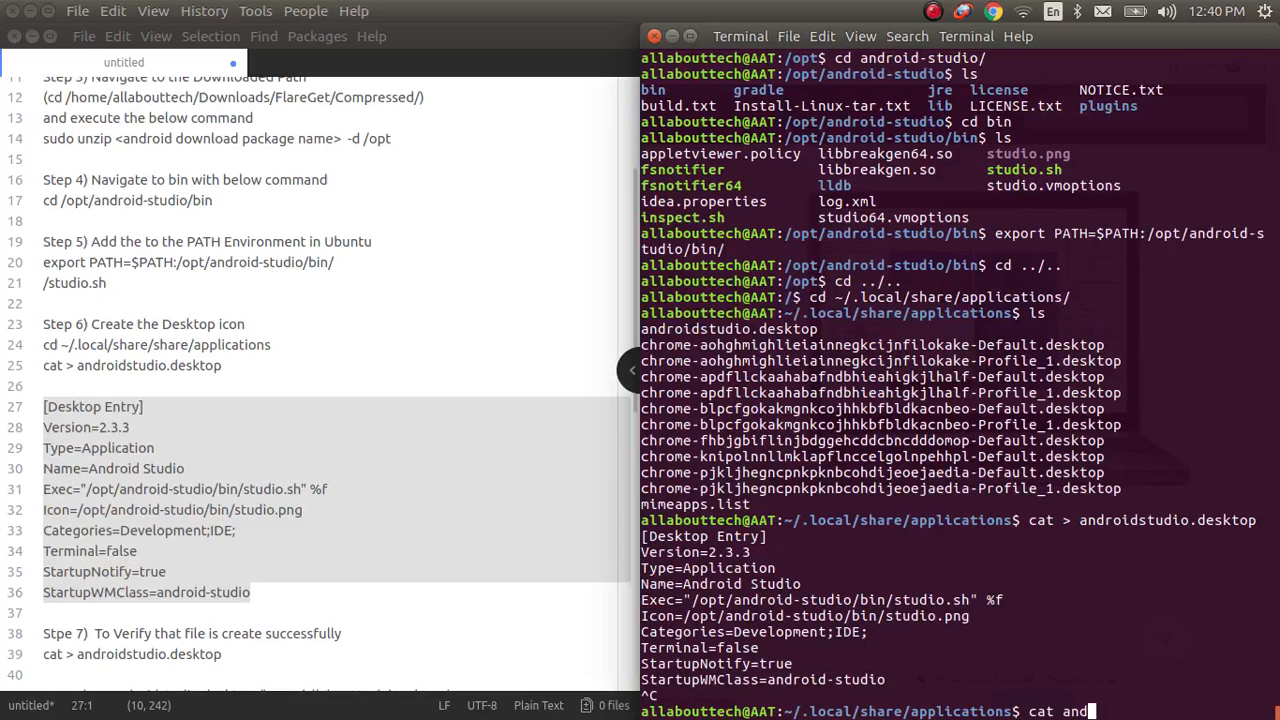
key(Return)
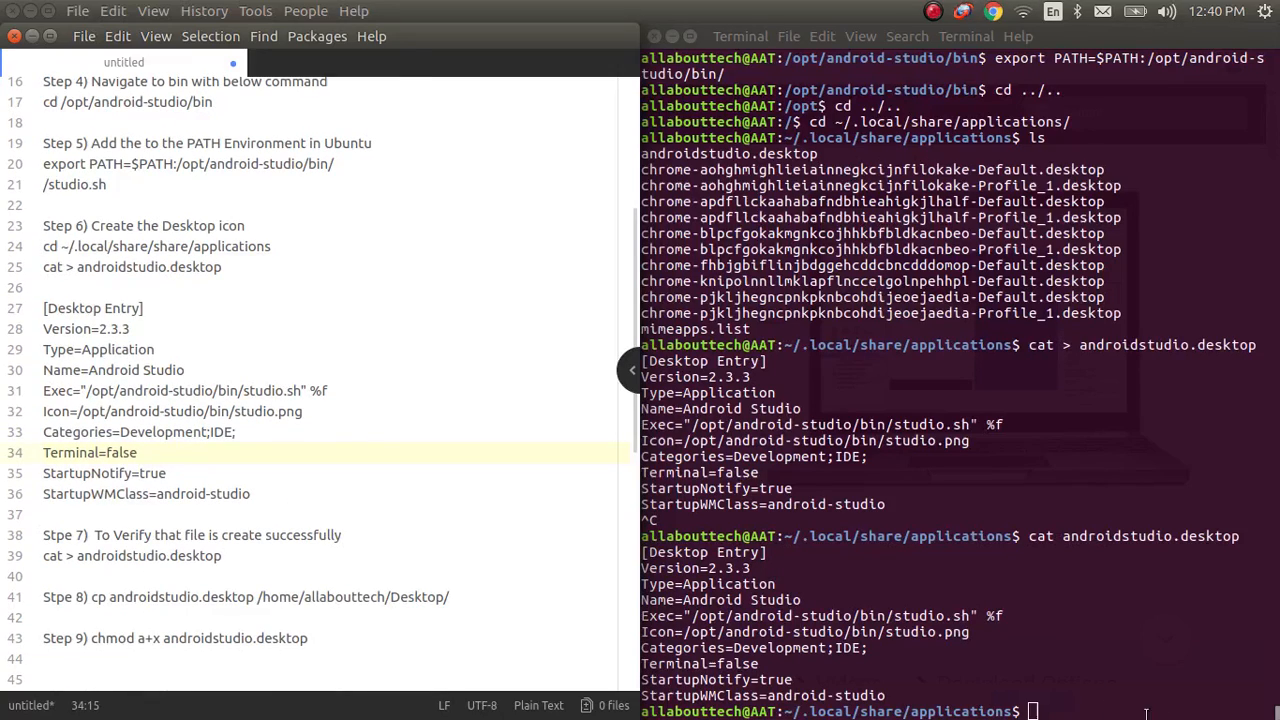
- Copy androidstudio.desktop to the /home/allabouttech/ Desktop folder
text(cp)
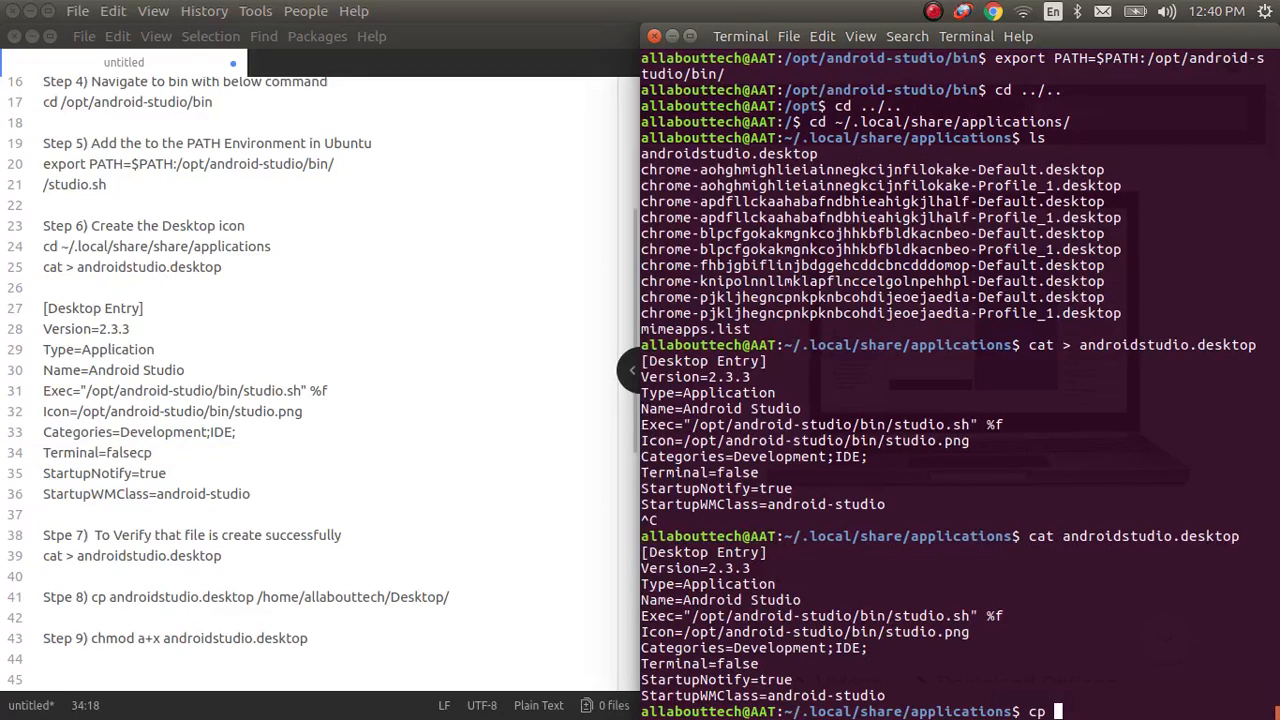
text(androidstudio.desktop /home)
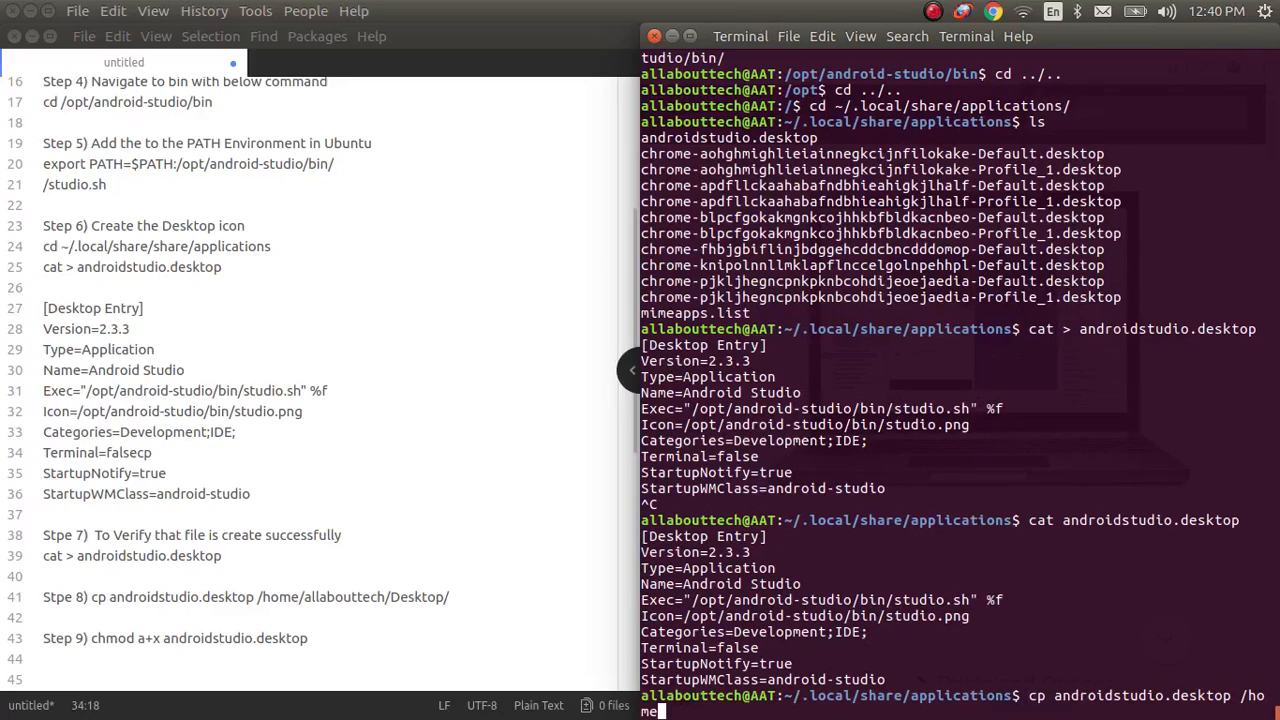
text(/allabouttech/)
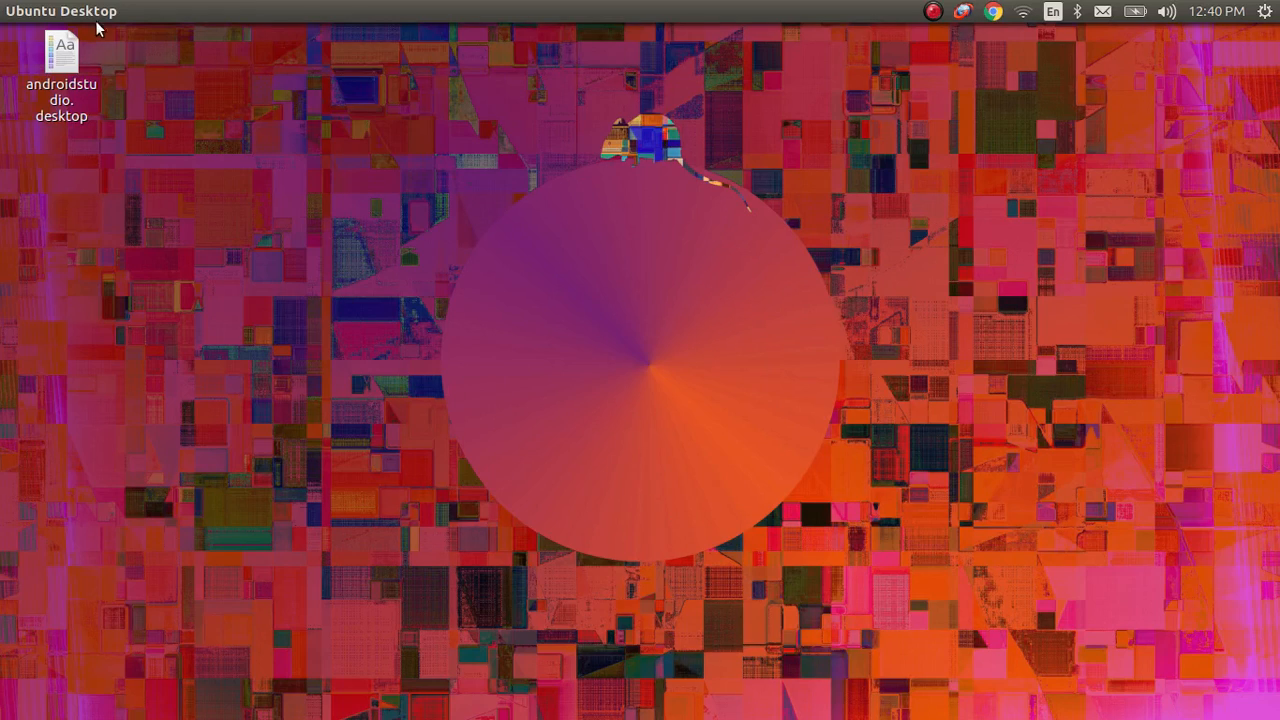
click(61, 52)
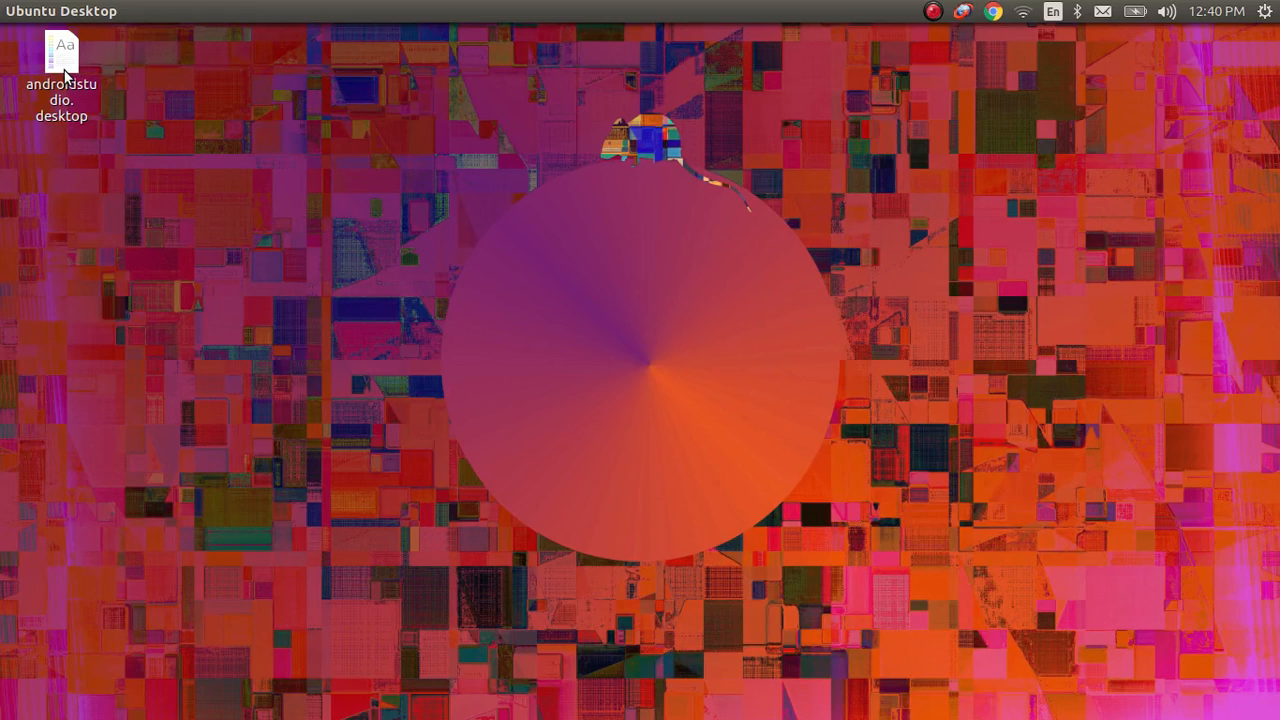
double_click(61, 49)
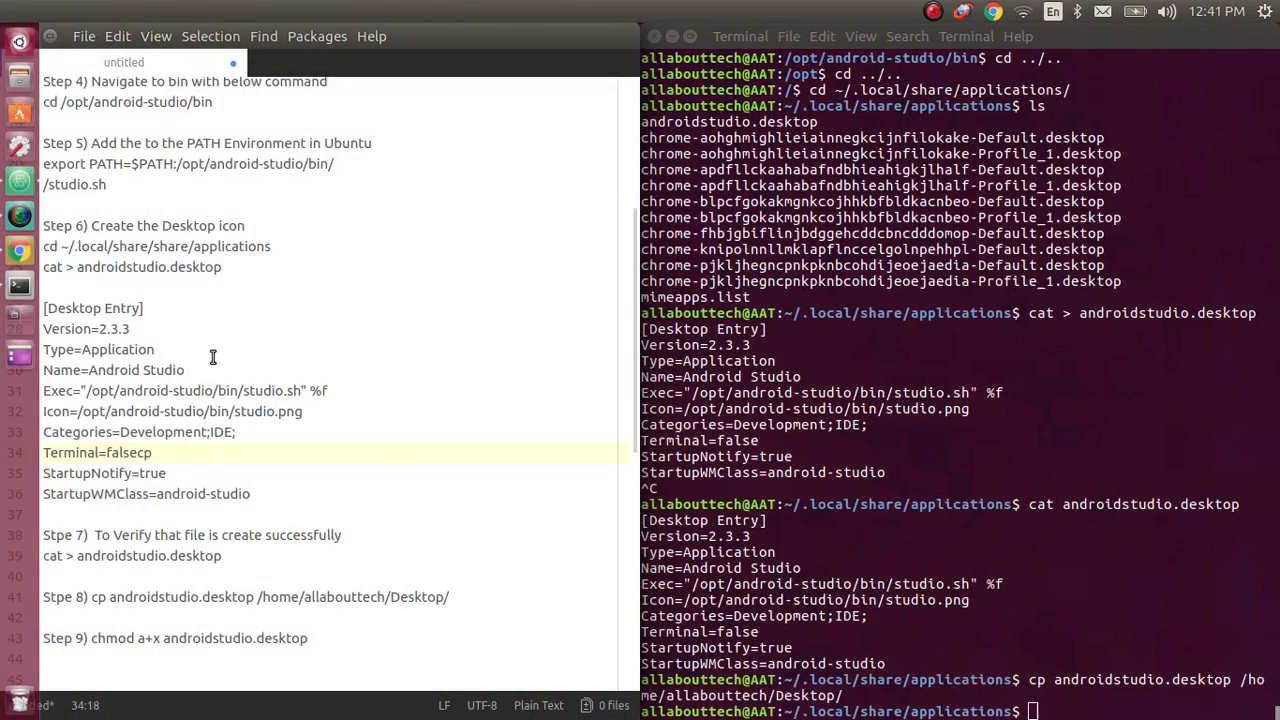
- Run chmod a+x on androidstudio.desktop twice and check the desktop's right-click menu
text(chmo)
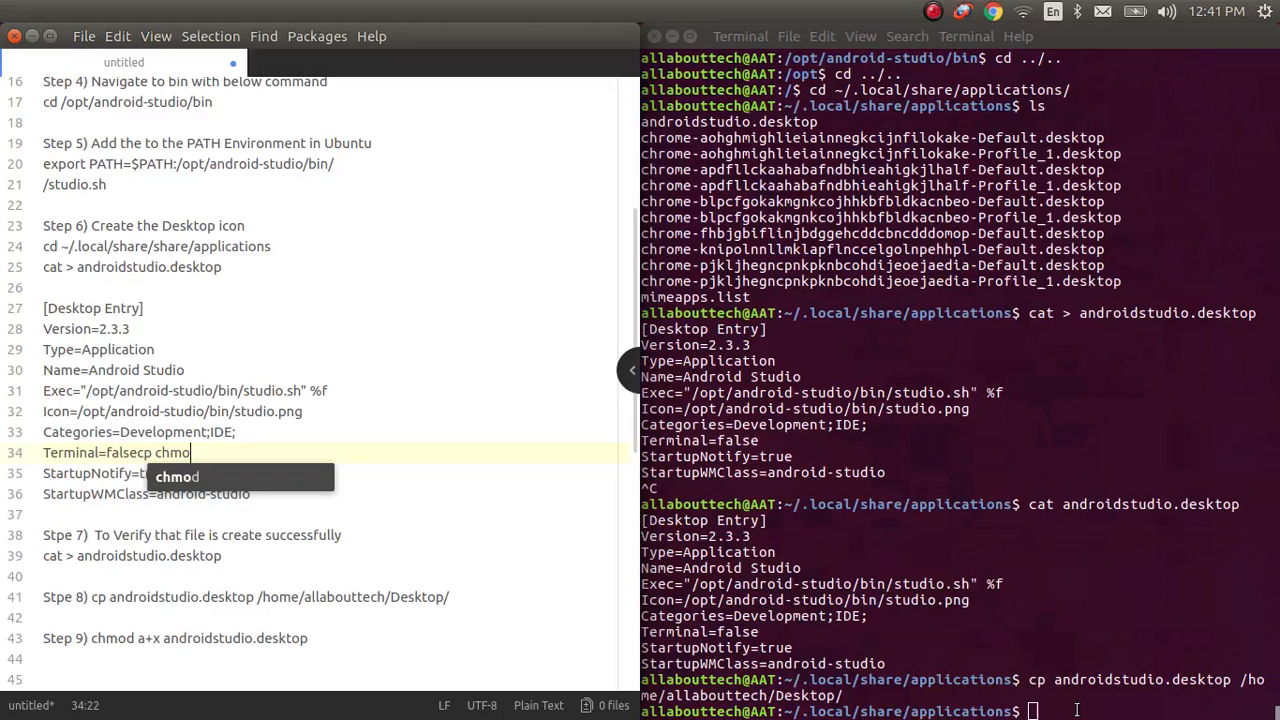
text(c)
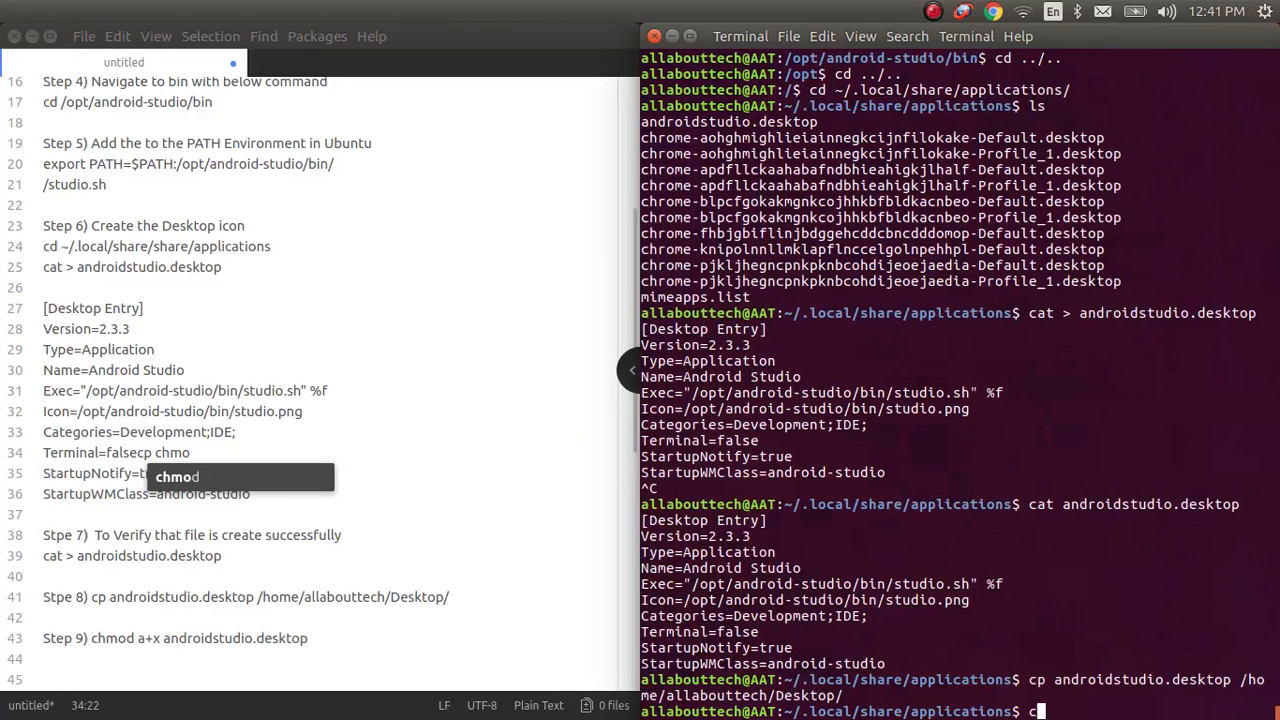
text(hmod)
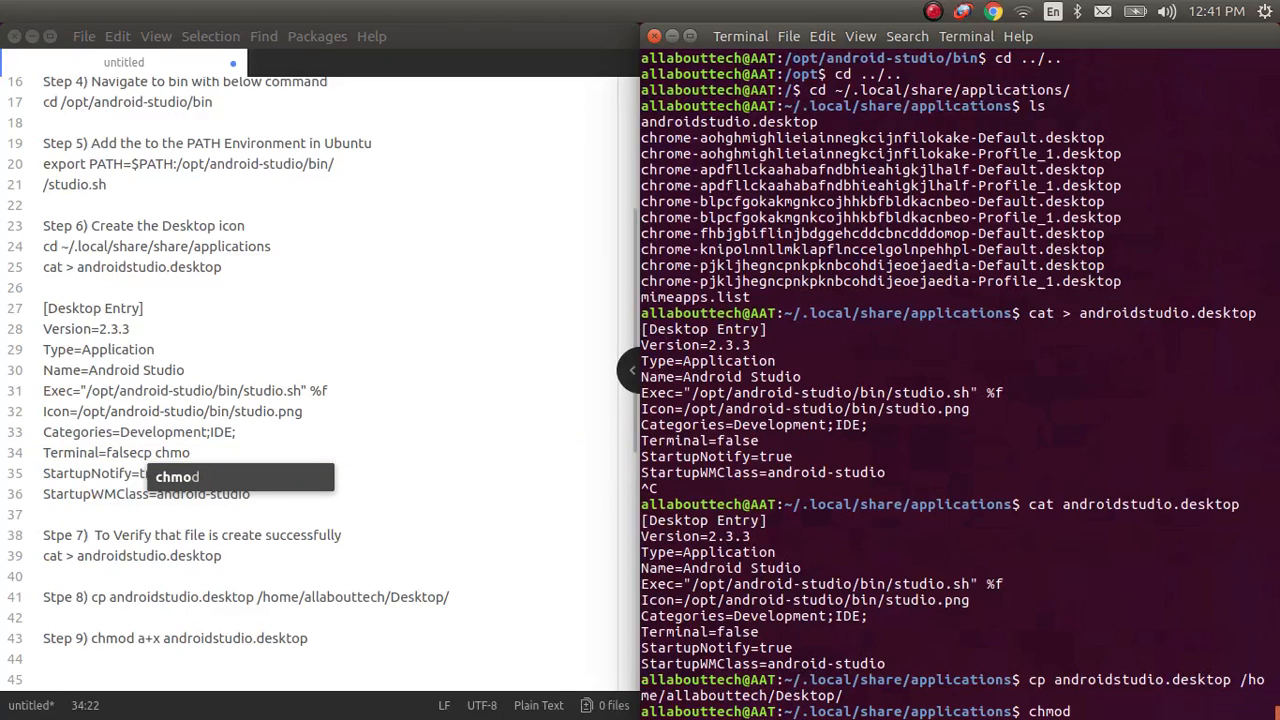
text(a+)
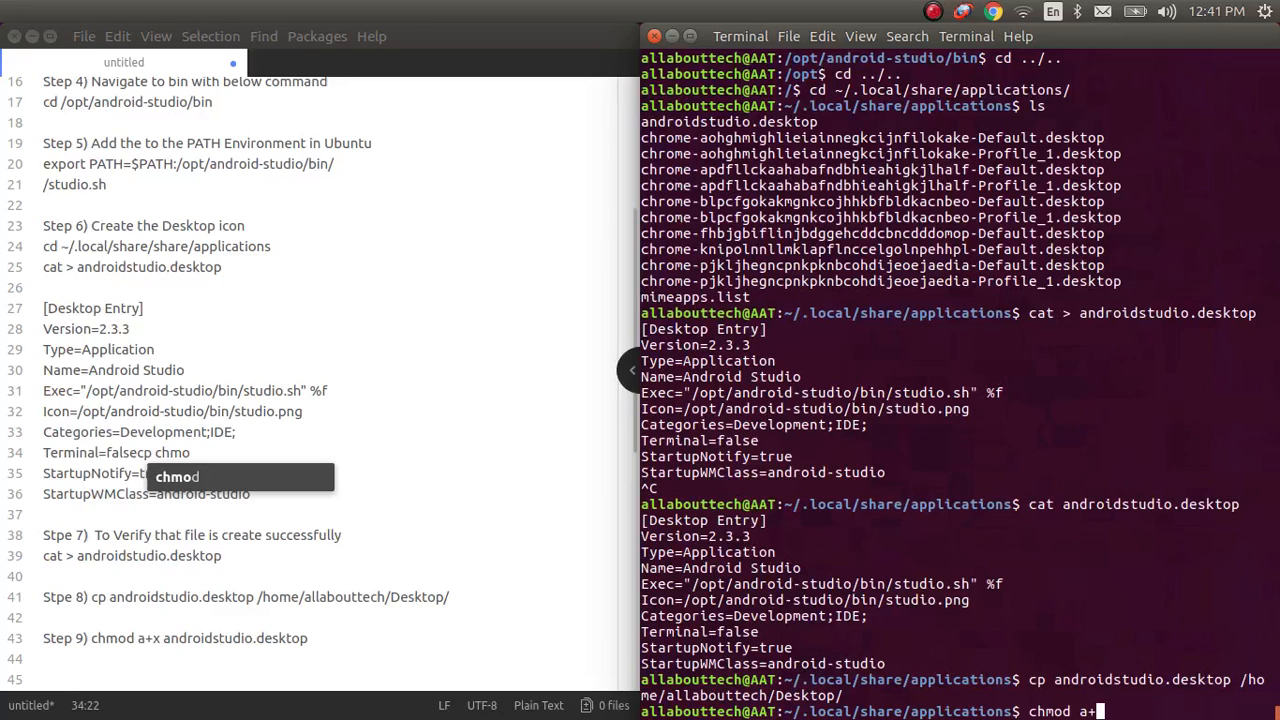
text(and)
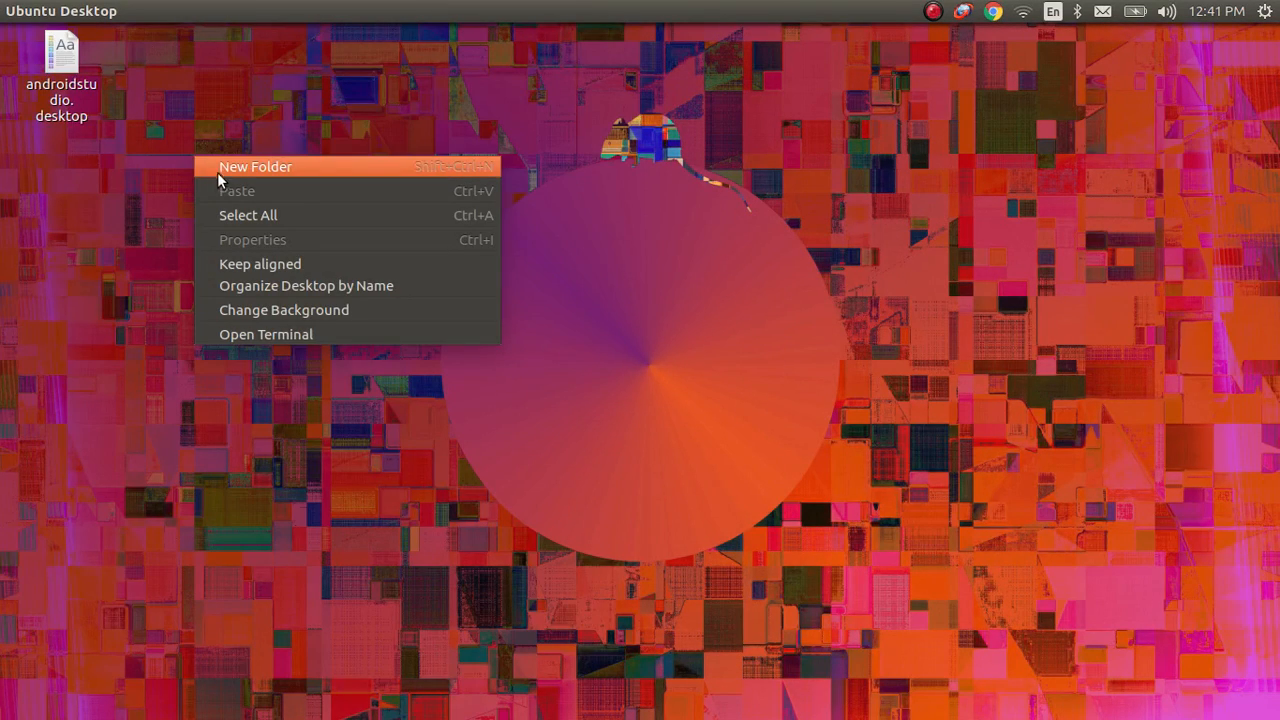
double_click(61, 48)
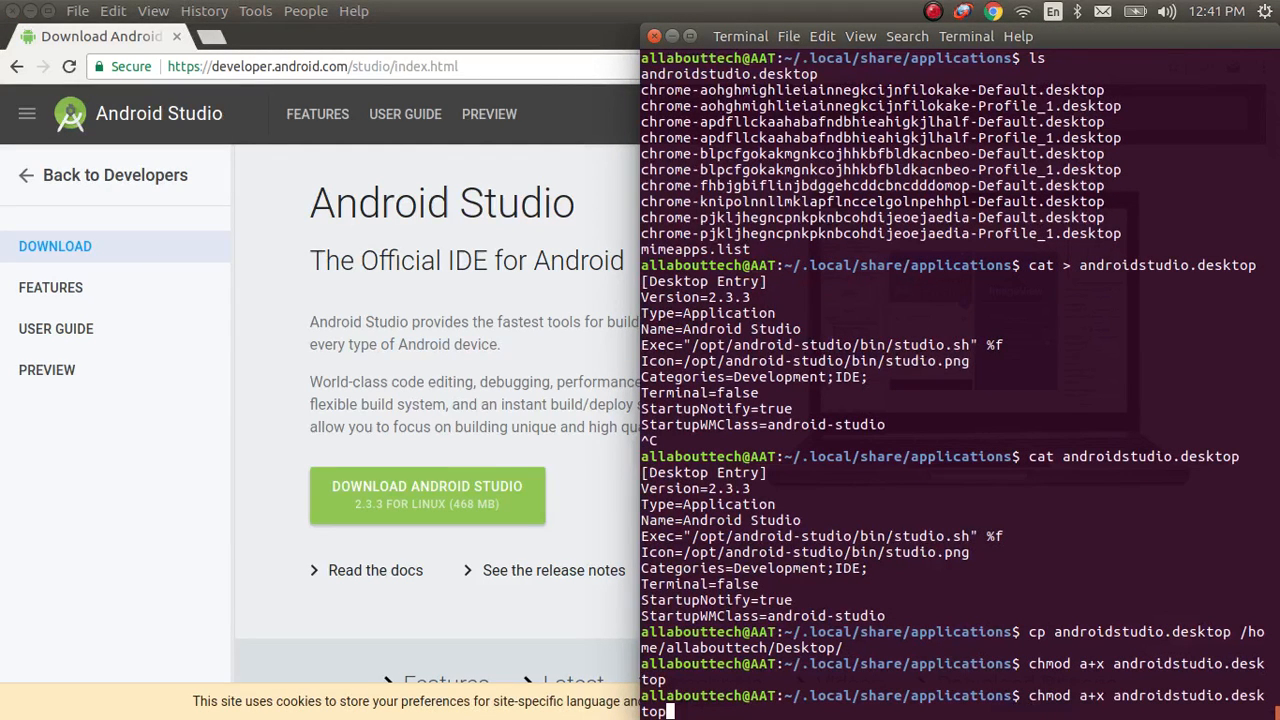
key(Return)
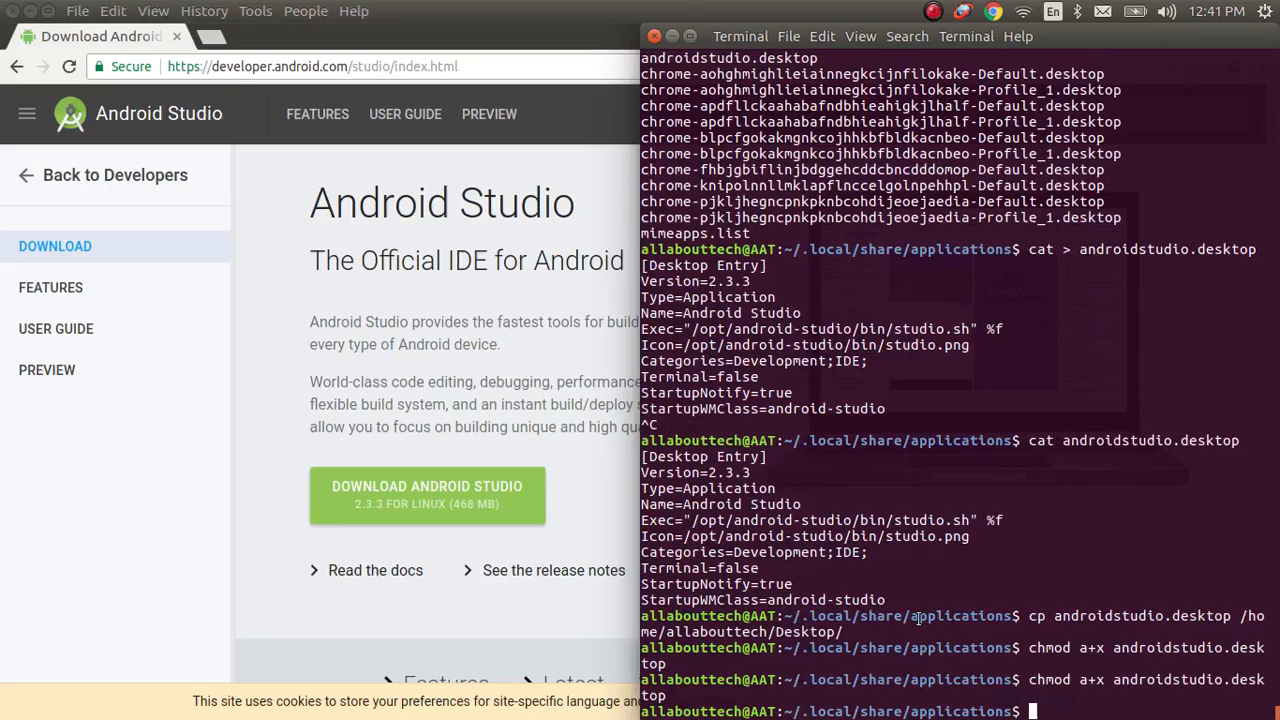
right_click(375, 255)
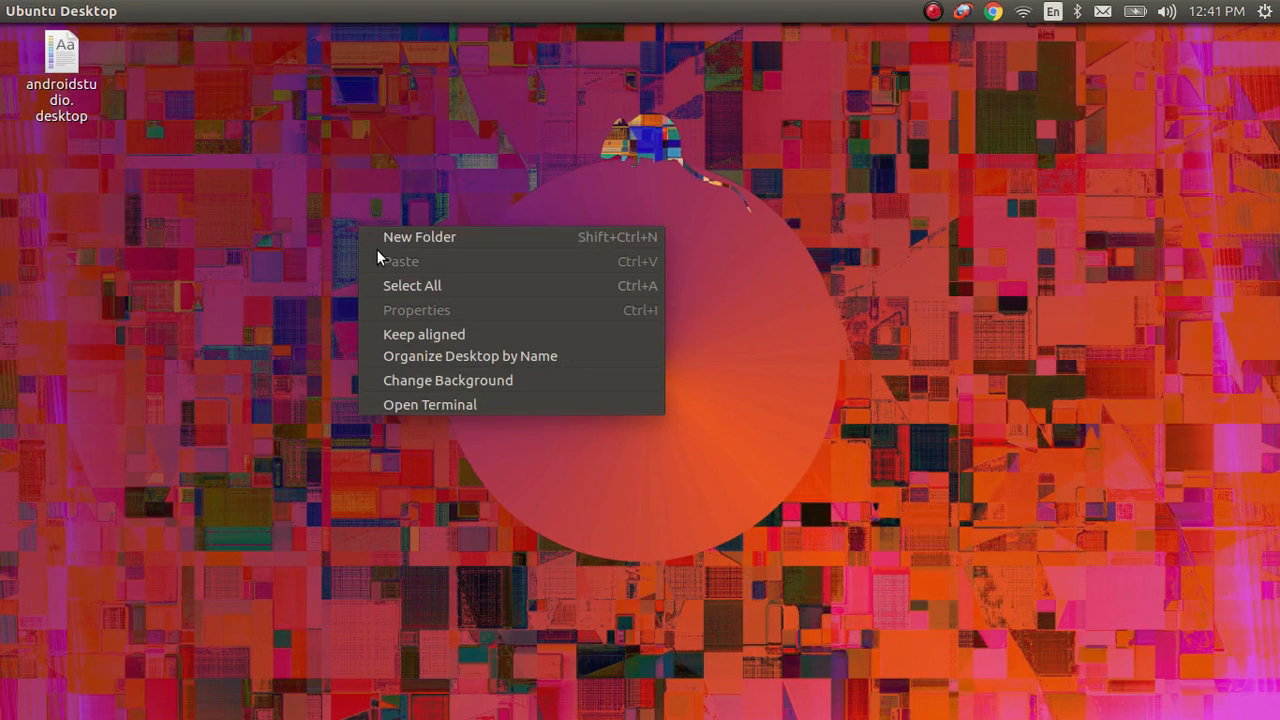
double_click(61, 58)
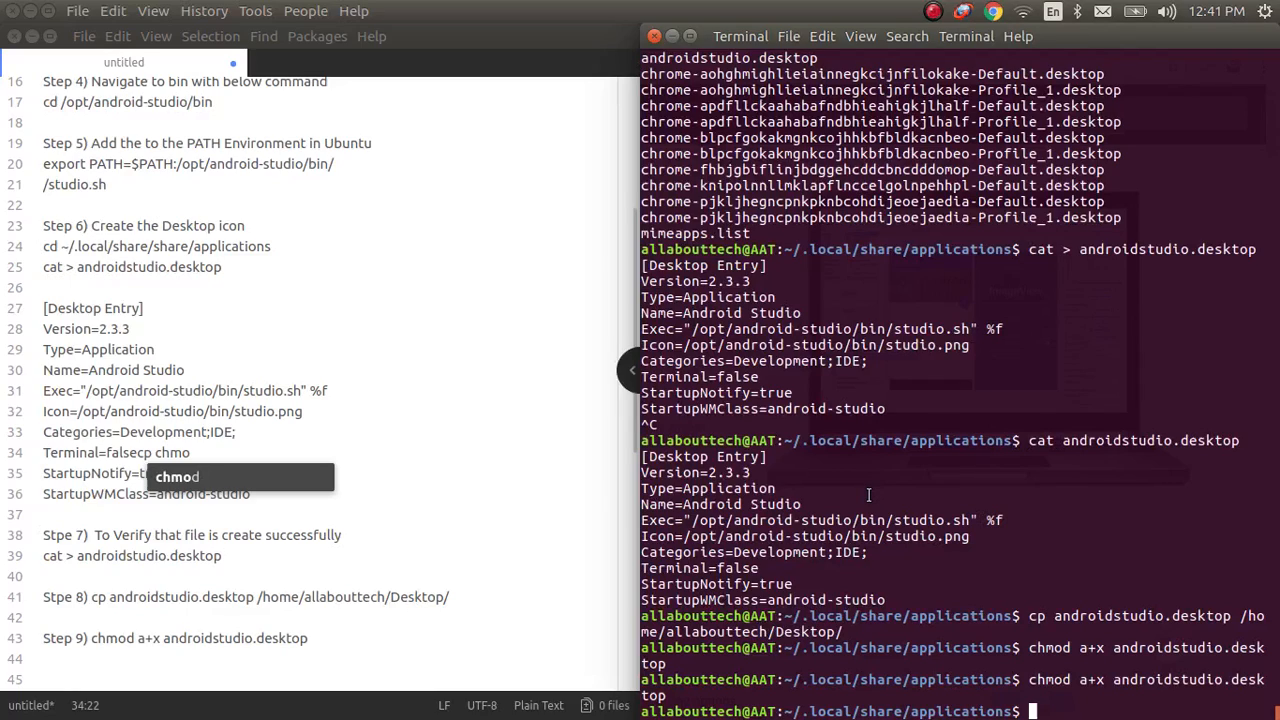
- Begin typing a cd /home/a... path toward the user's Desktop folder
text(cd)
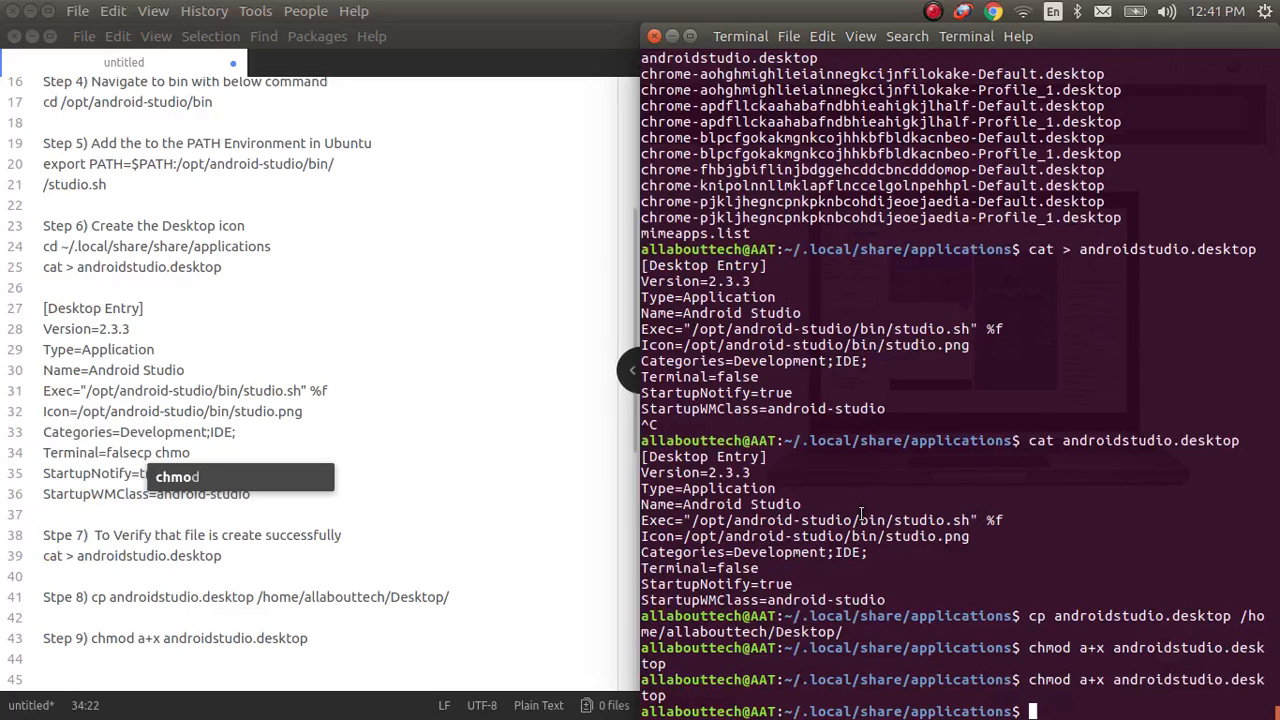
text(cd)
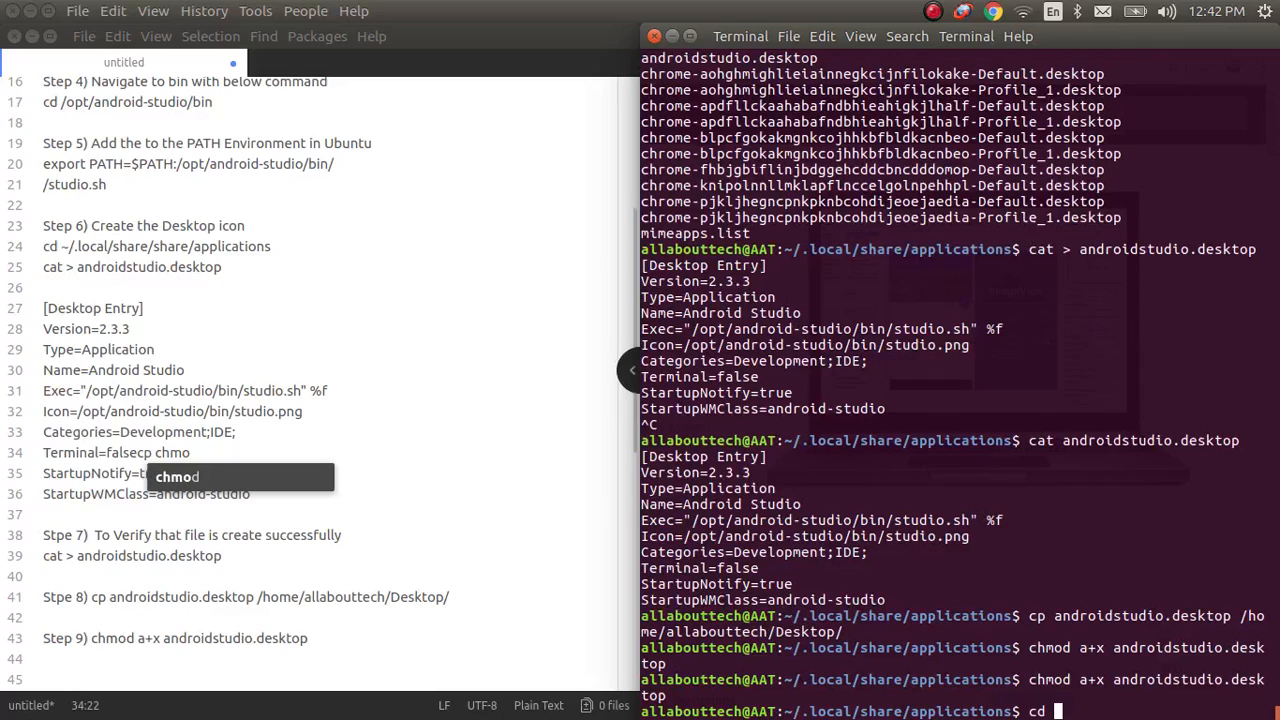
text(/hom)
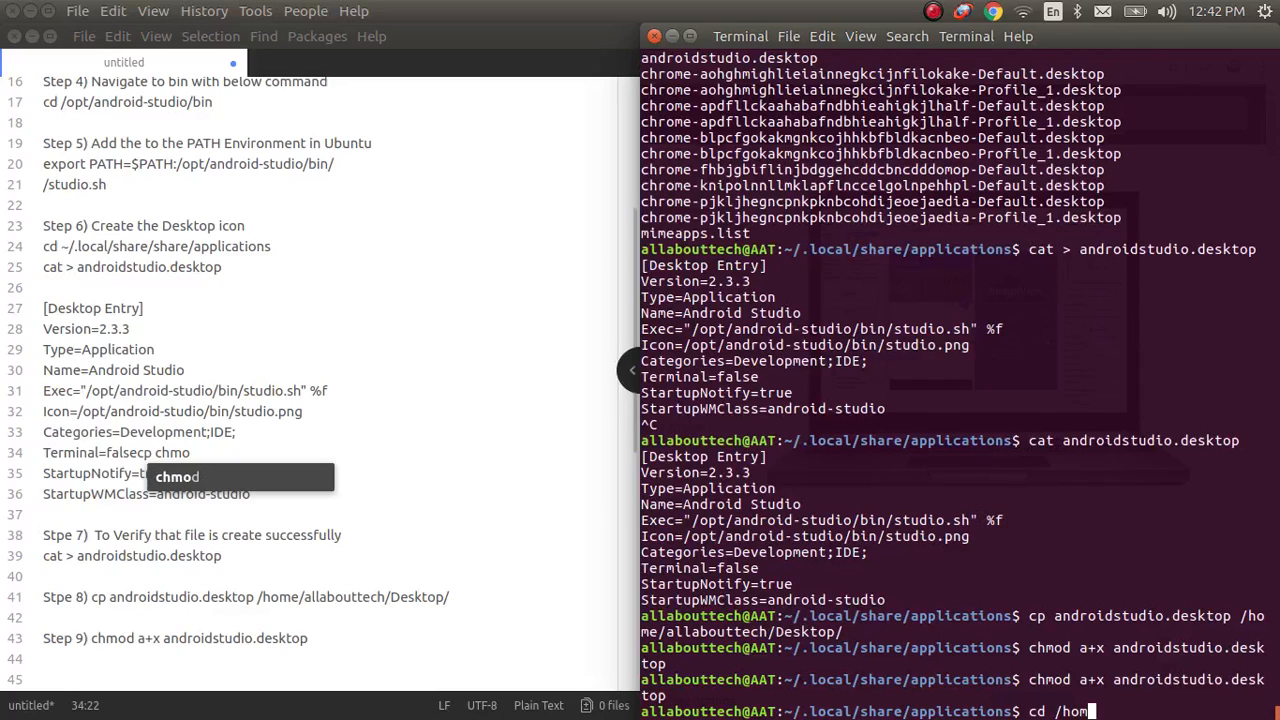
text(/a)
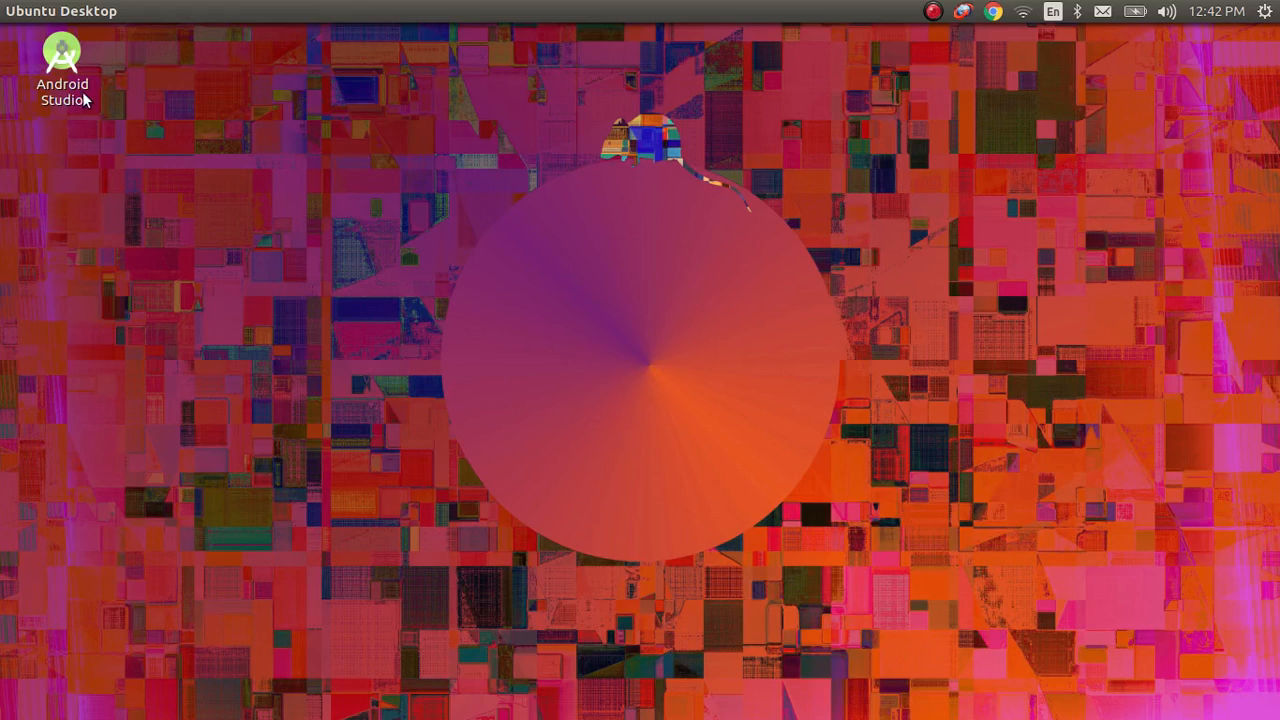
- Launch Android Studio from its desktop launcher icon, bringing up the splash screen
click(62, 55)
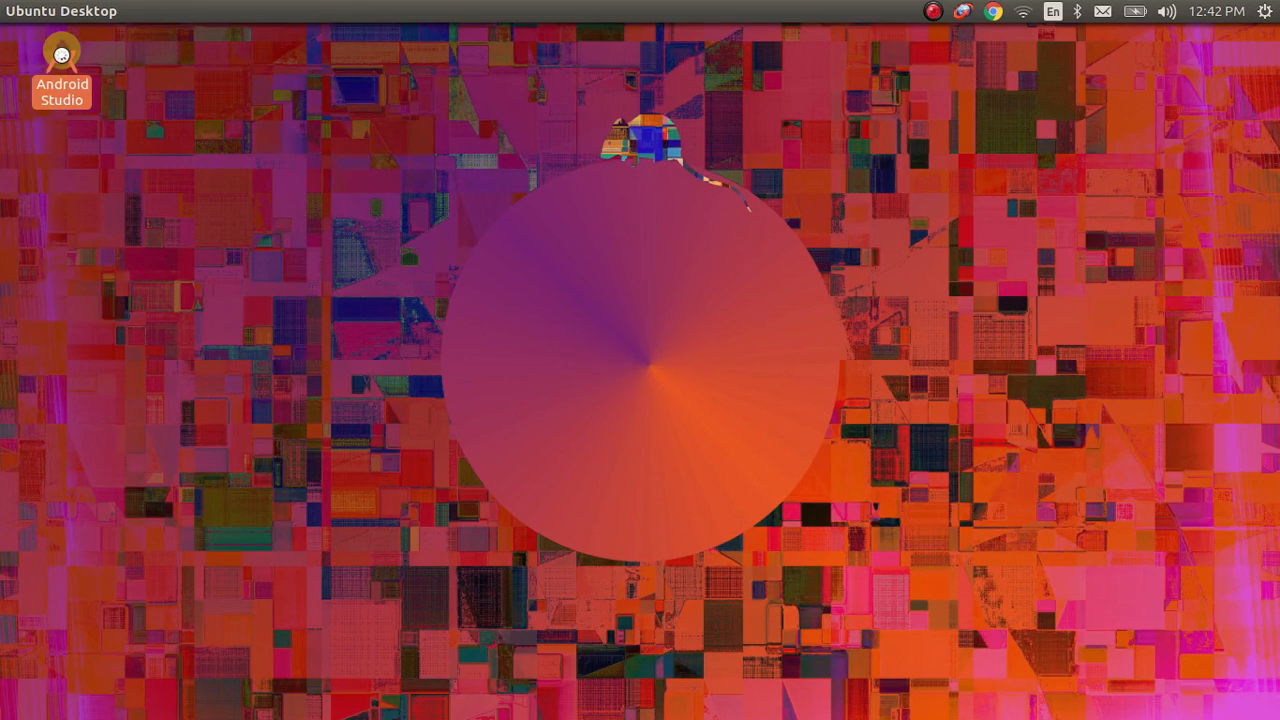
double_click(61, 55)
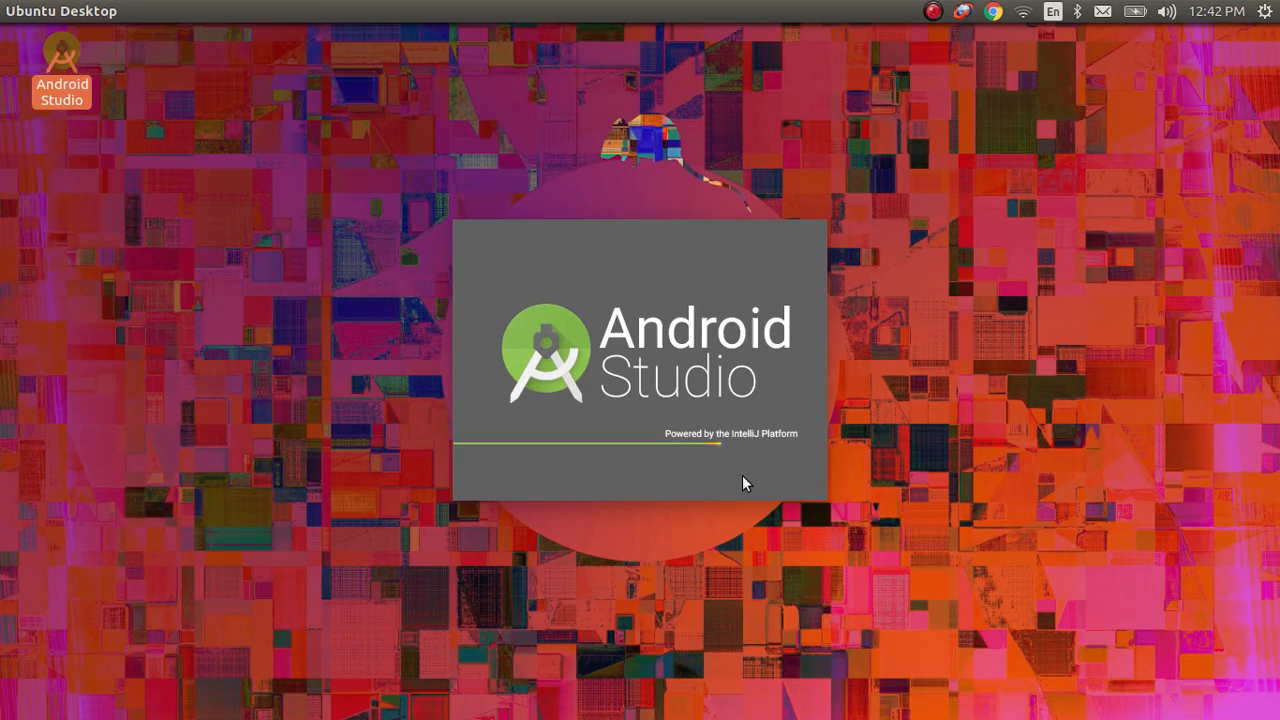
mouse_move(700, 442)
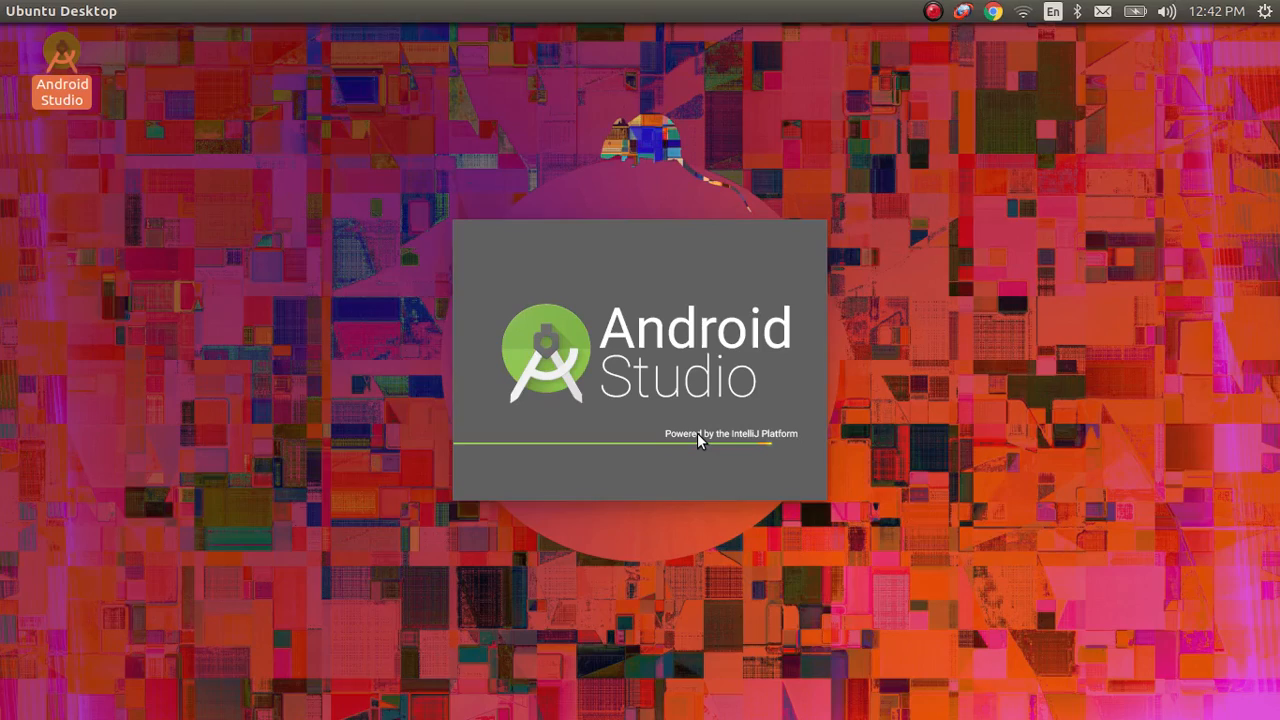